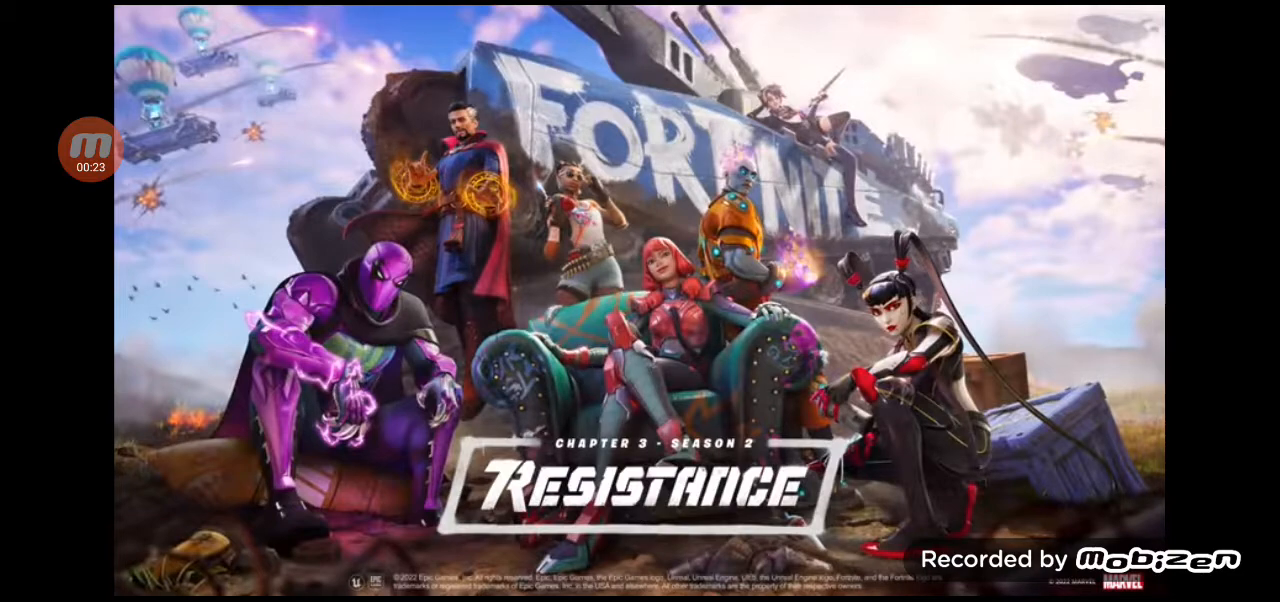
- Open the Fortnite Wiki | Fandom image result for the Combat SMG
left_click(91, 148)
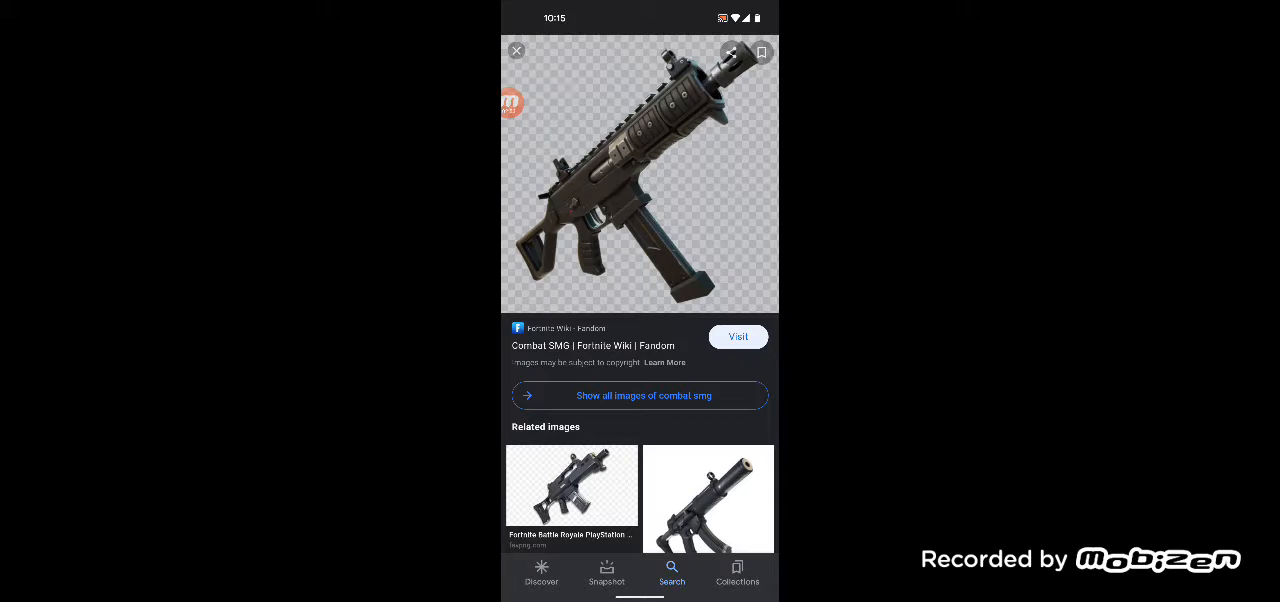
- Clear the search box and search 'drum shotgun' from the suggestions
left_click(516, 51)
type("comb")
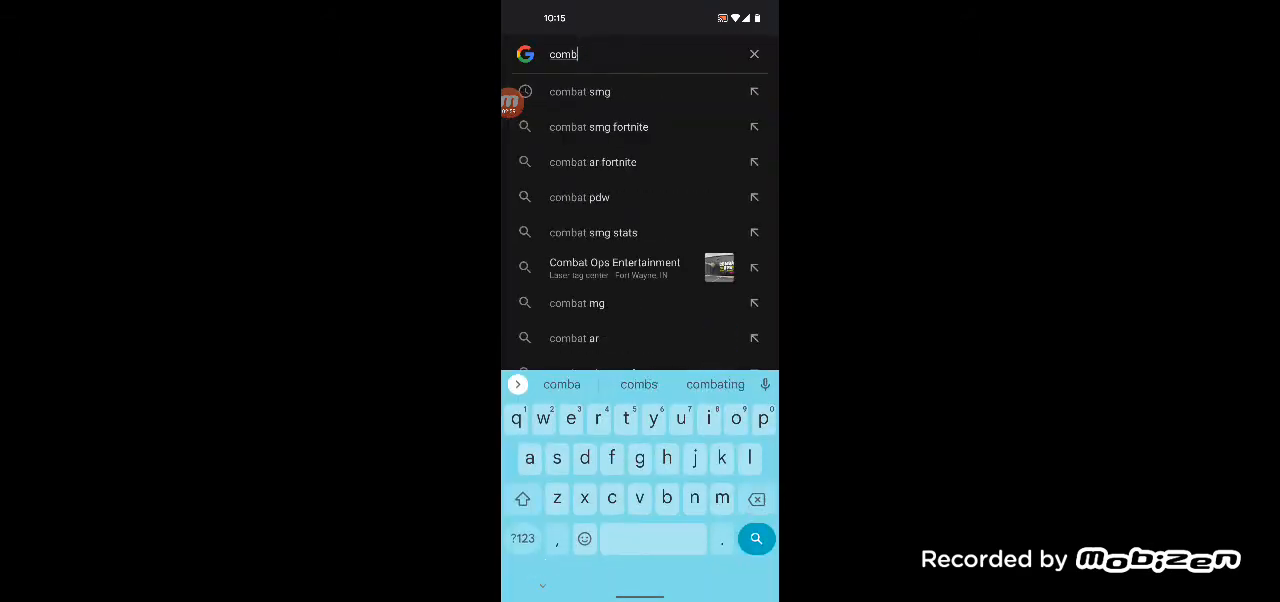
left_click(754, 54)
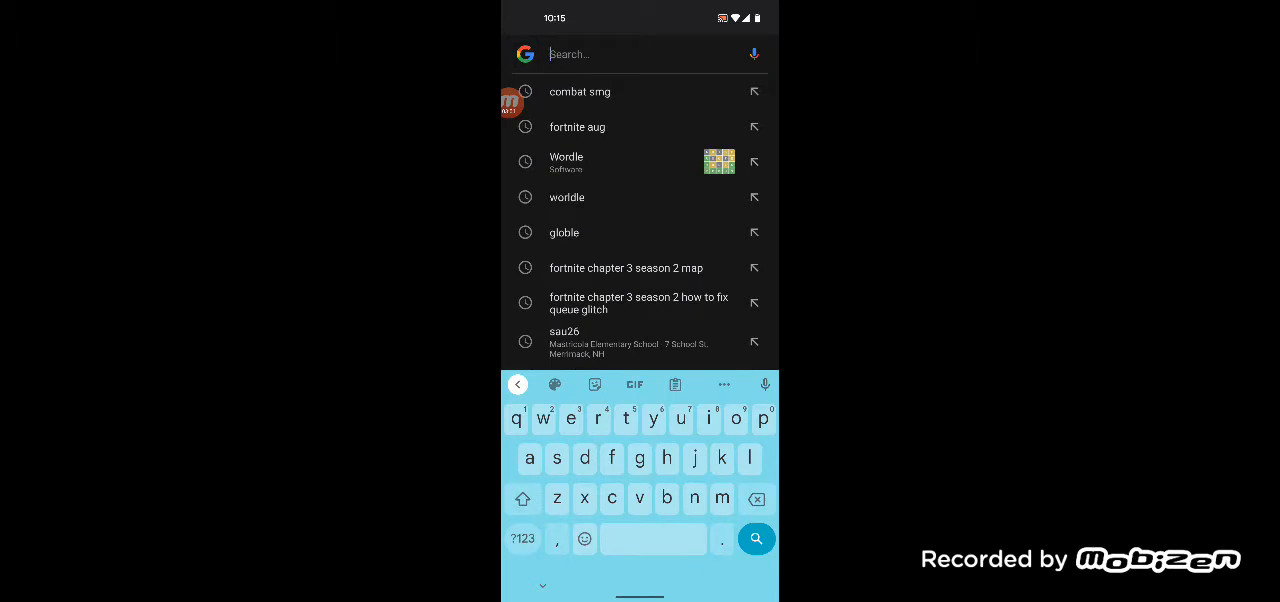
type("drum shot")
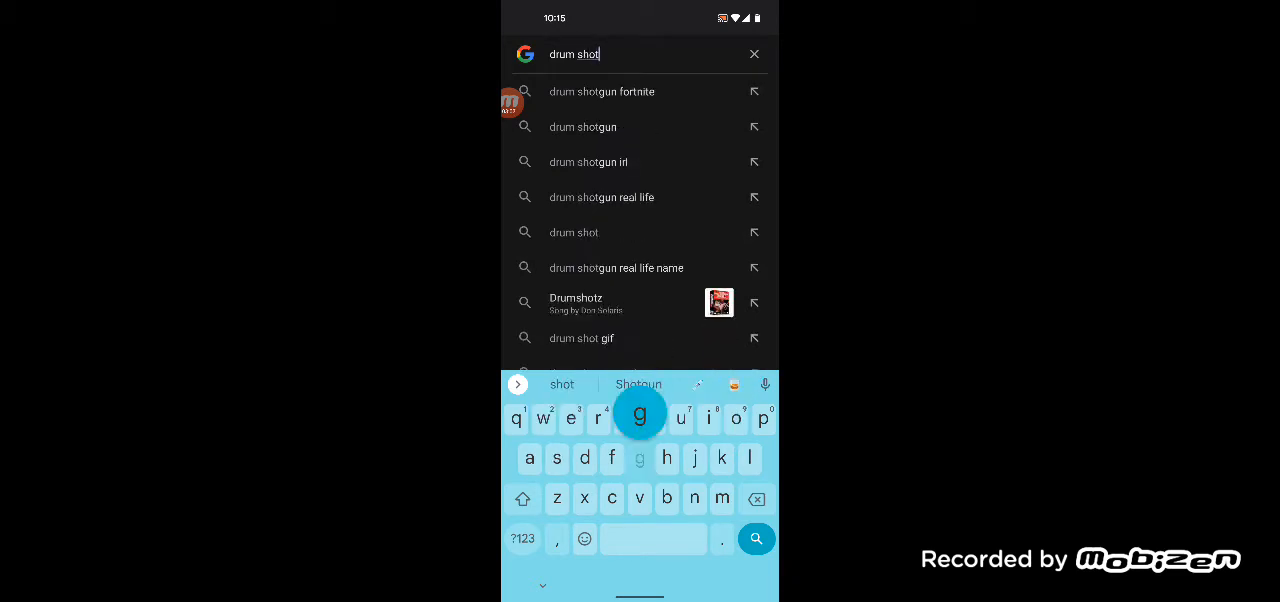
left_click(582, 127)
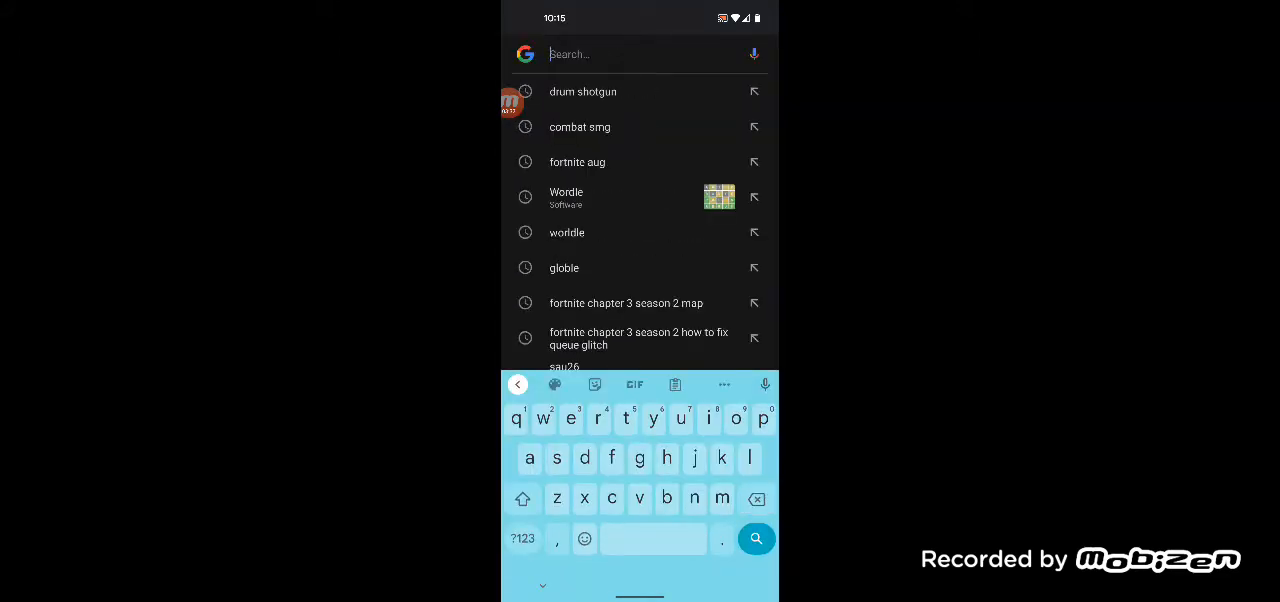
- Browse Images results for 'thermal assault rifle fortnite', then reopen the query
type("therman")
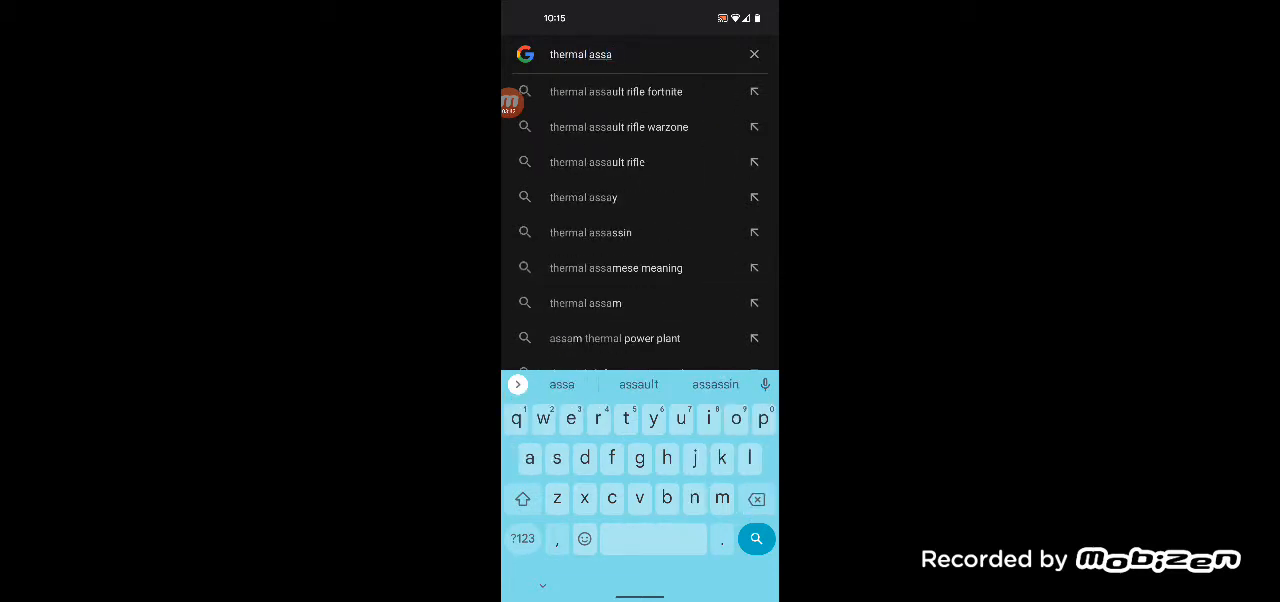
left_click(615, 91)
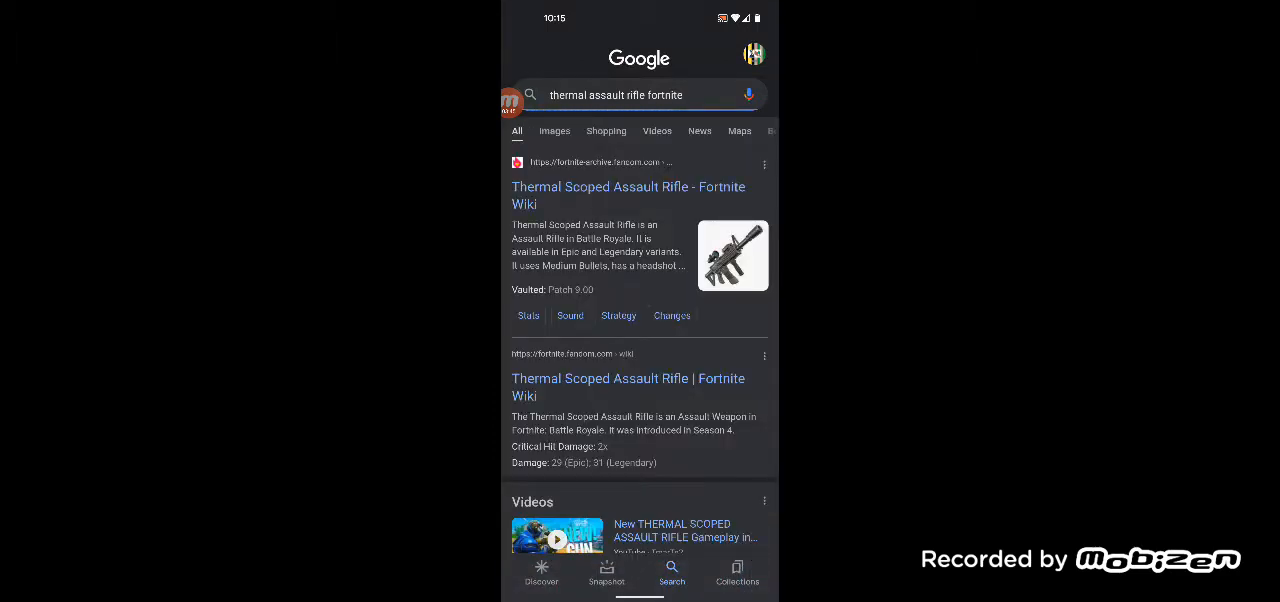
left_click(554, 131)
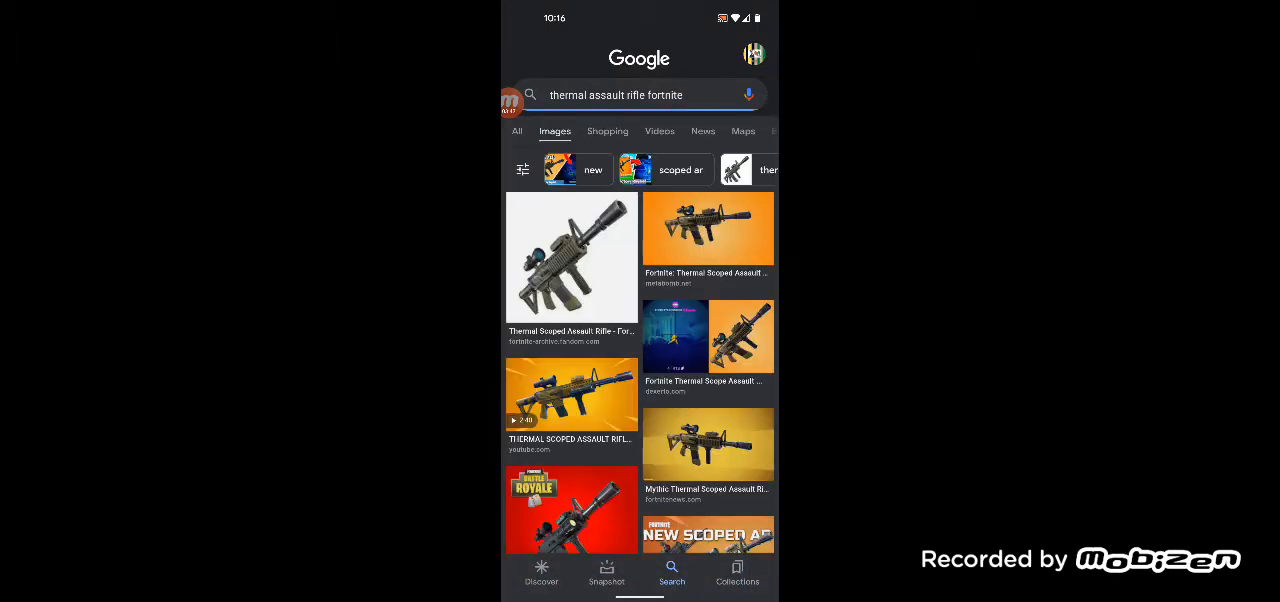
scroll("down", 3)
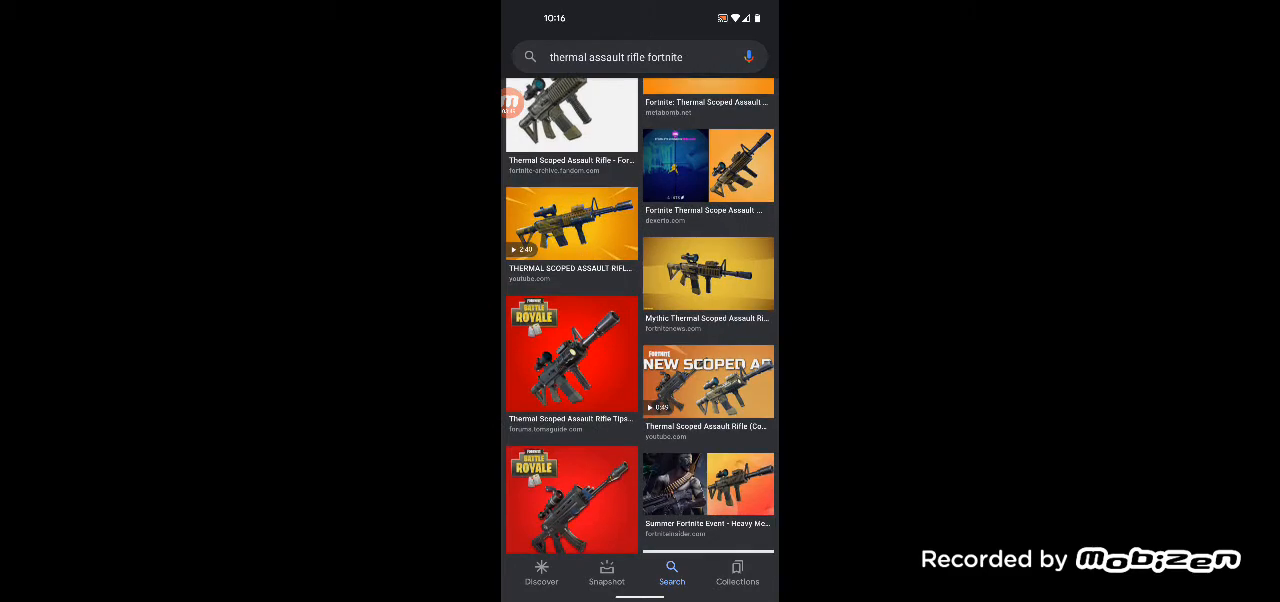
scroll("down", 3)
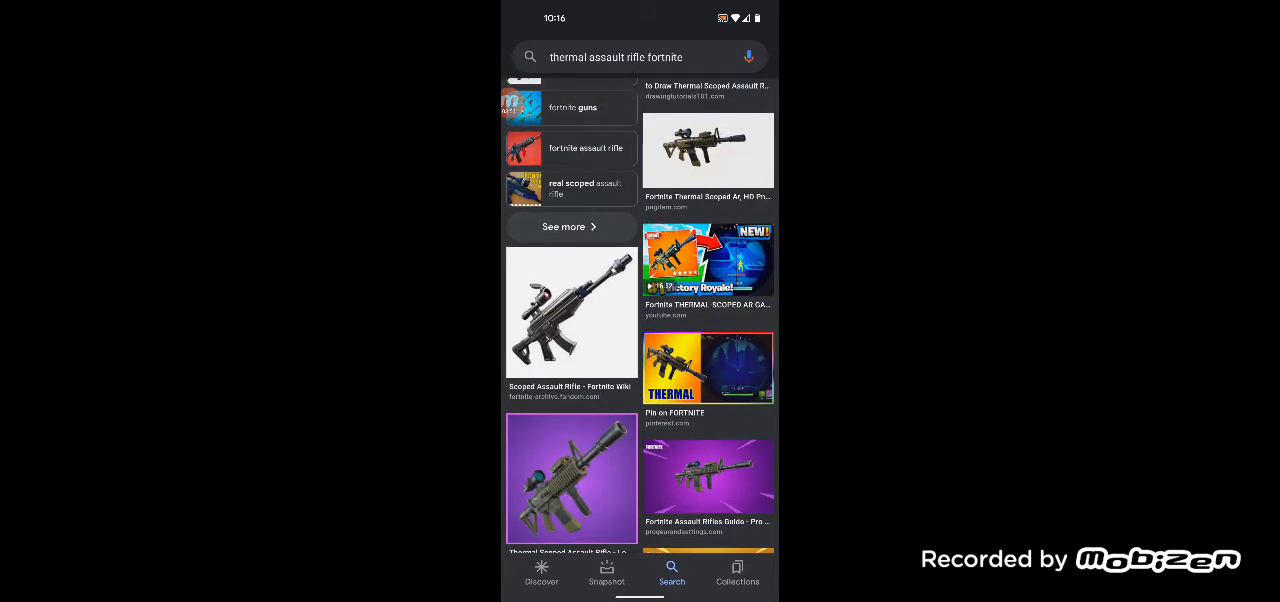
scroll("down", 3)
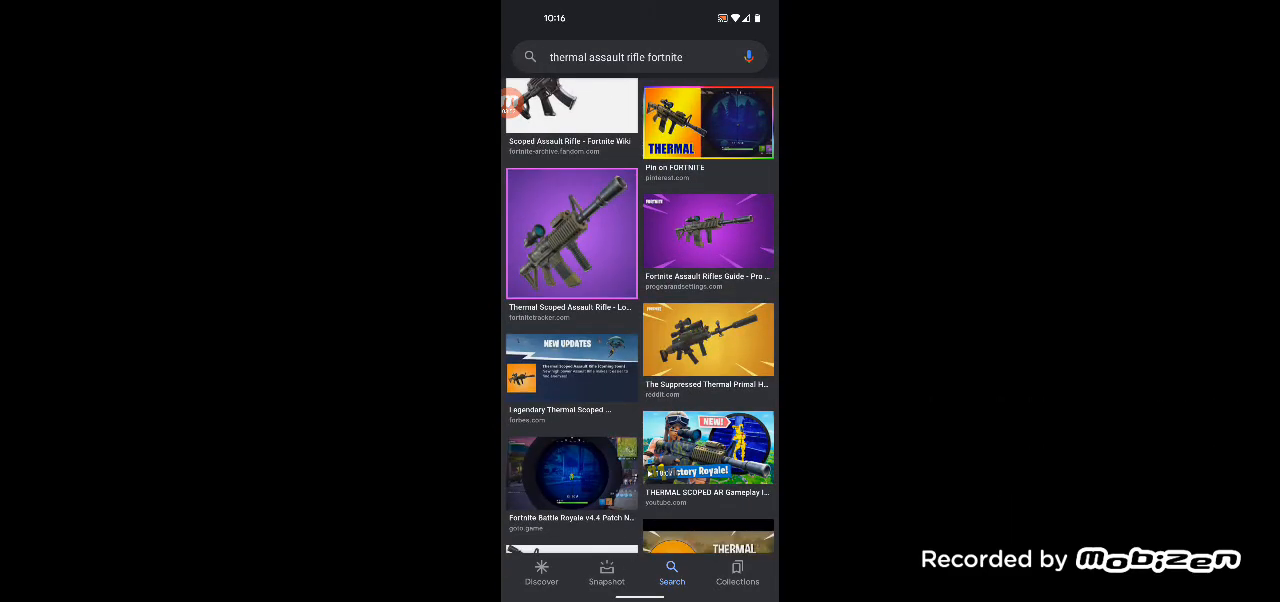
scroll("down", 3)
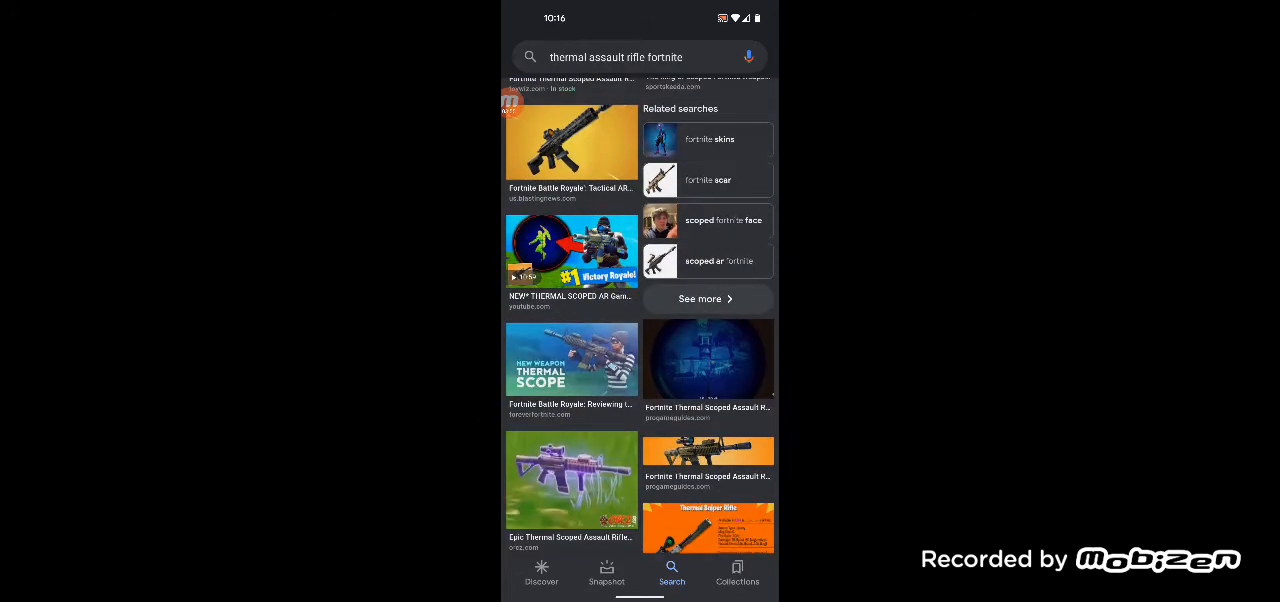
left_click(635, 56)
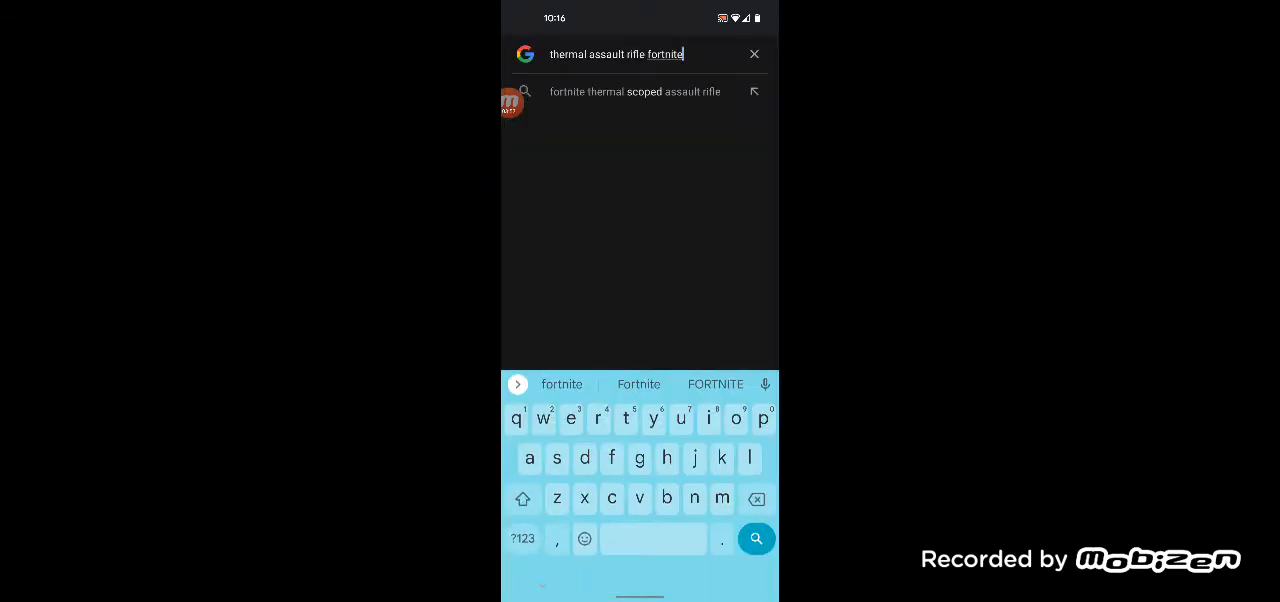
- Add 'chapter 3 season 2' to the thermal assault rifle query and scroll the images
type("chapter...")
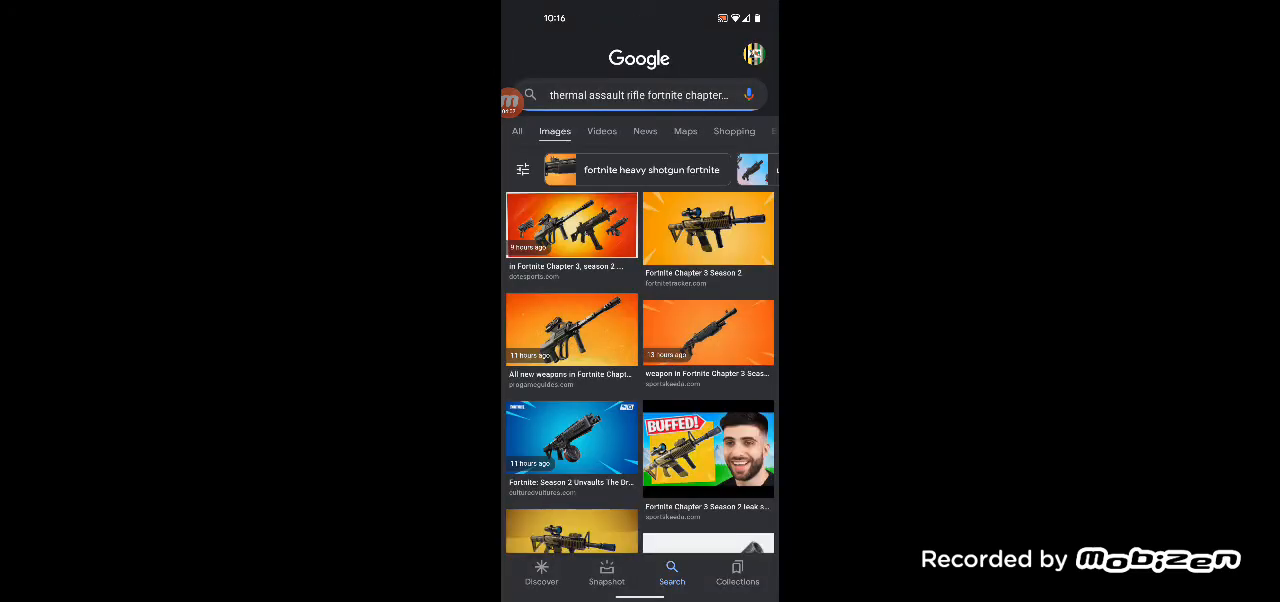
scroll("down", 3)
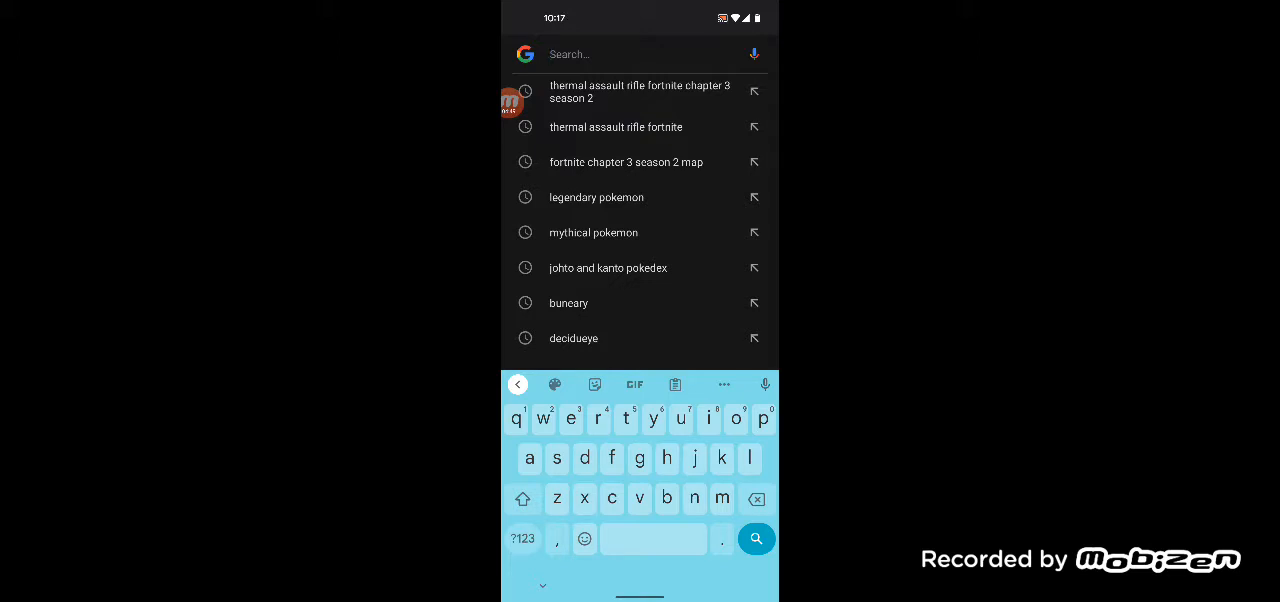
- Search 'shockwave grenade fortnite' from suggestions, then start a fresh query
type("shock")
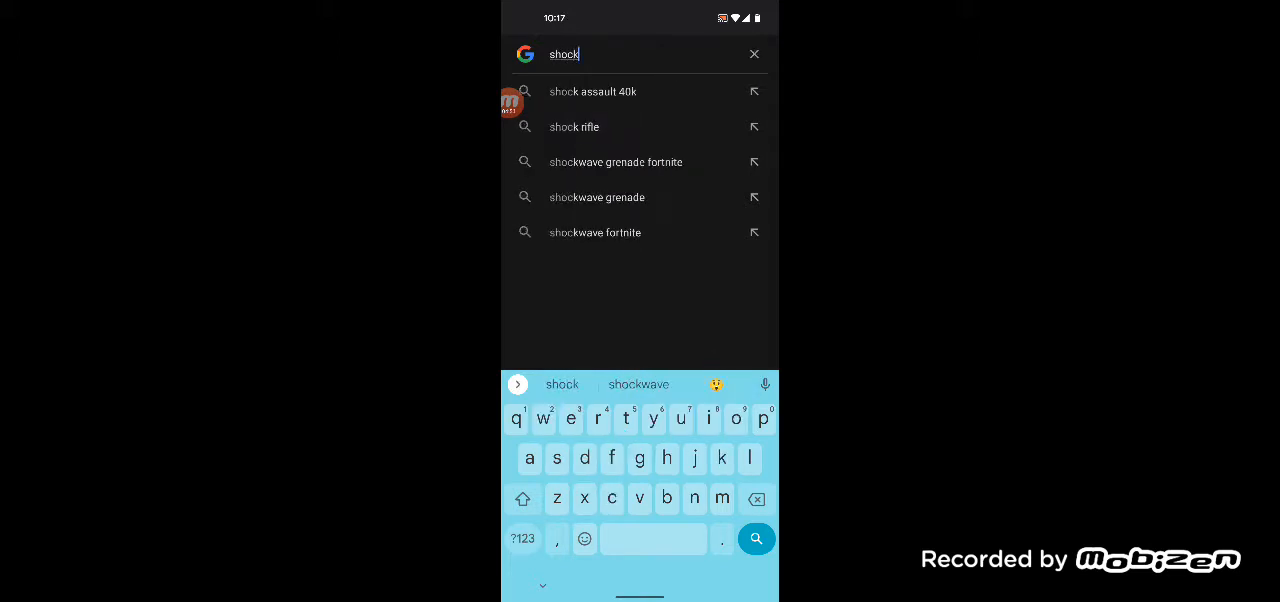
left_click(638, 384)
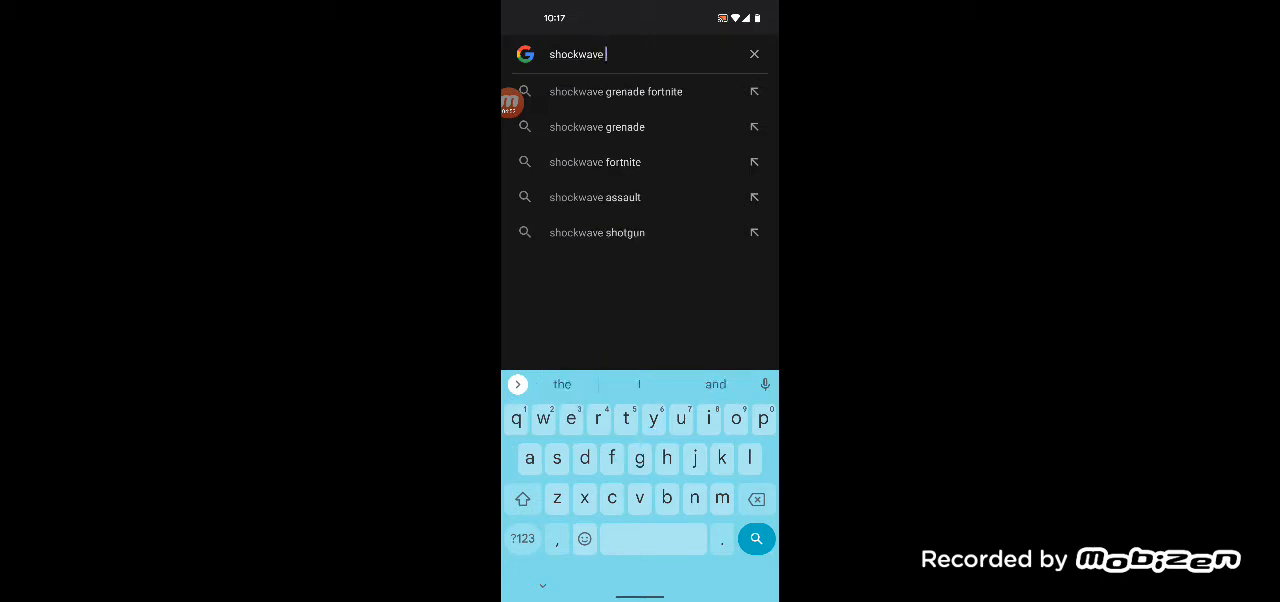
type("grena")
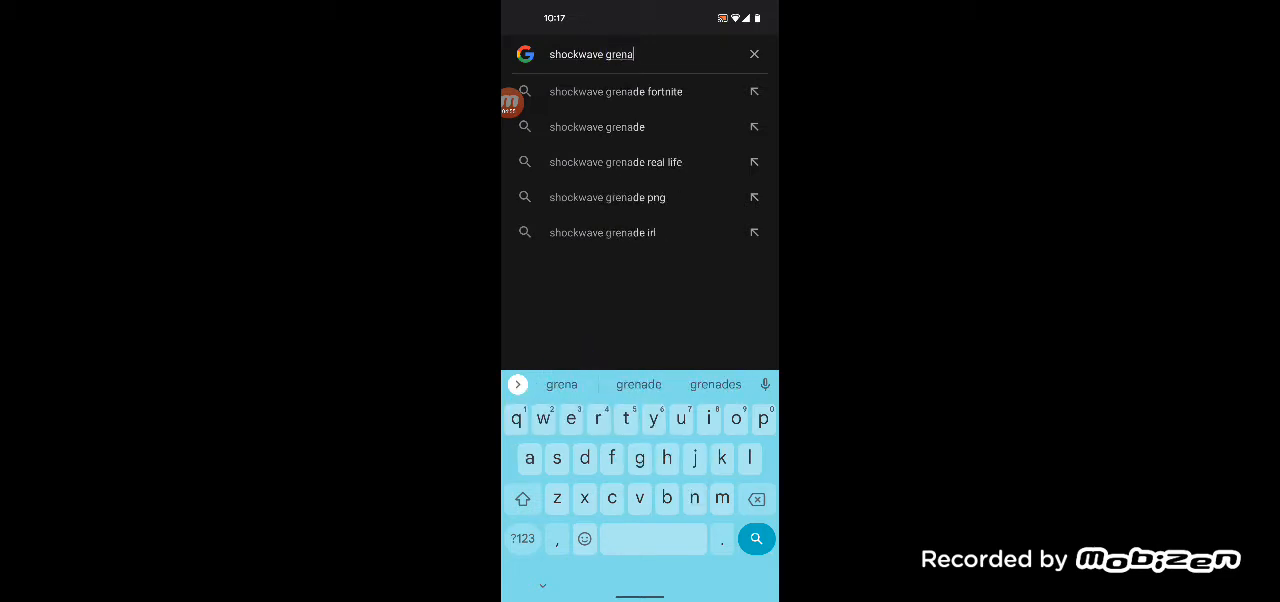
left_click(615, 91)
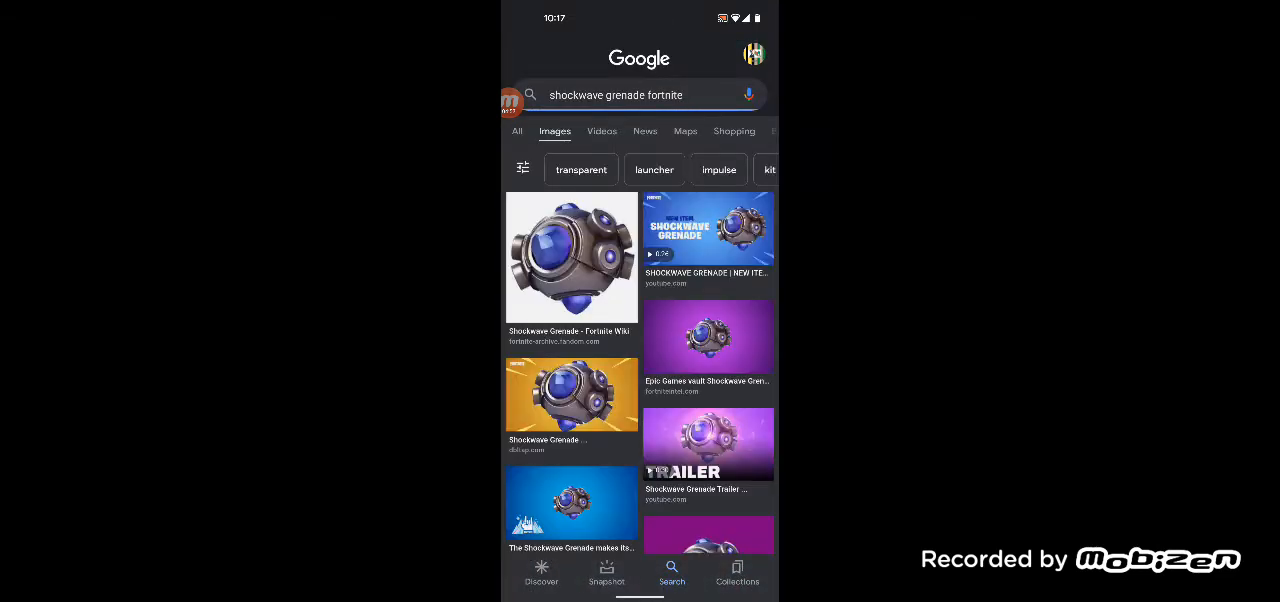
left_click(571, 257)
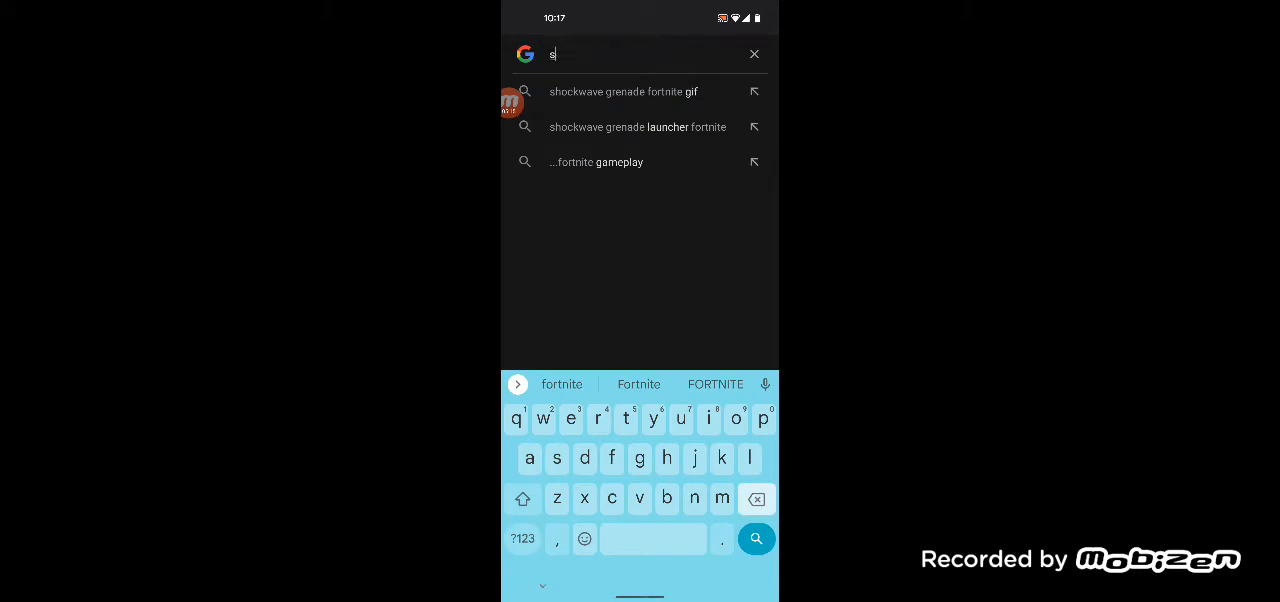
- Clear the previous query and search 'heavy shotgun' from its suggestion
left_click(754, 54)
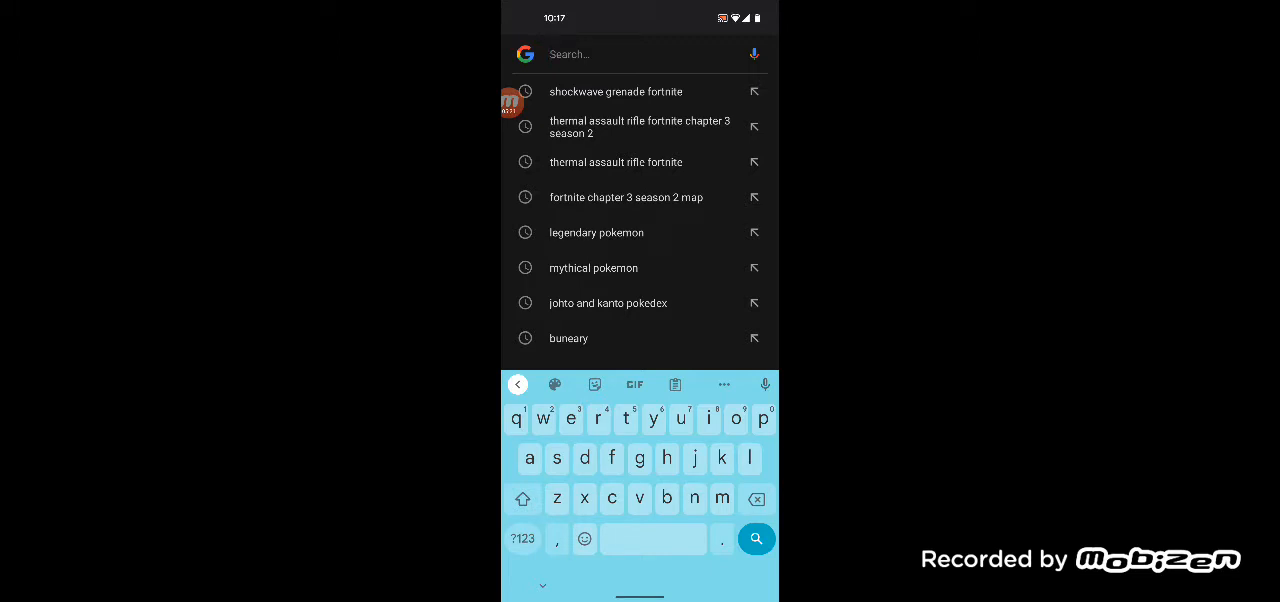
type("havy")
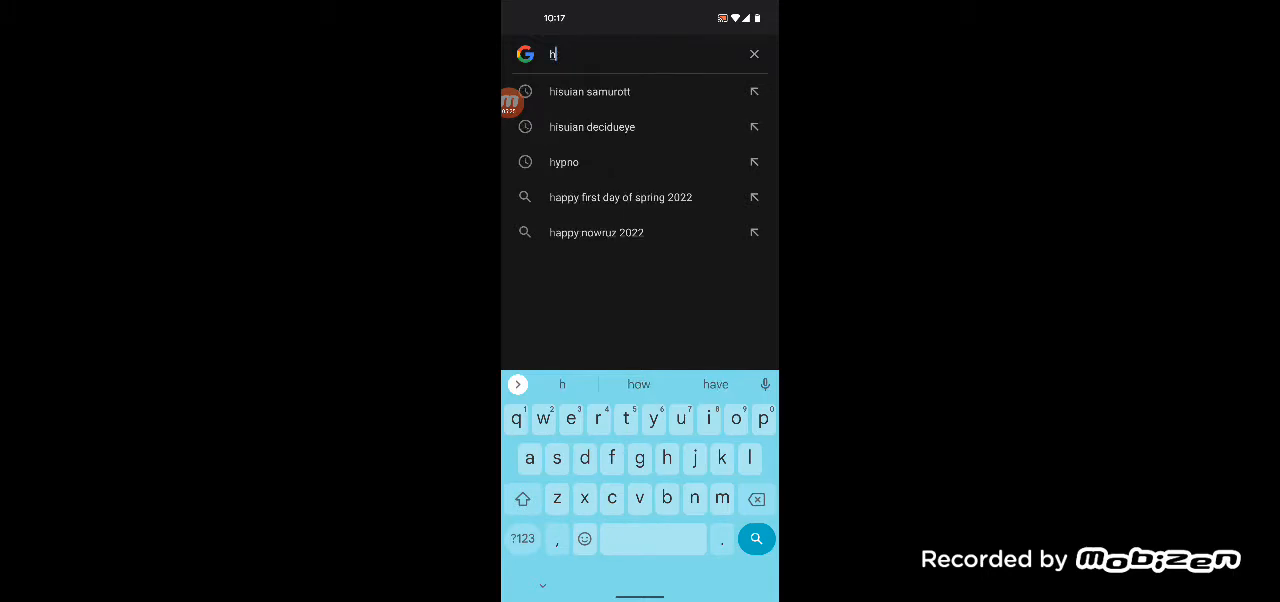
type("heavy shot")
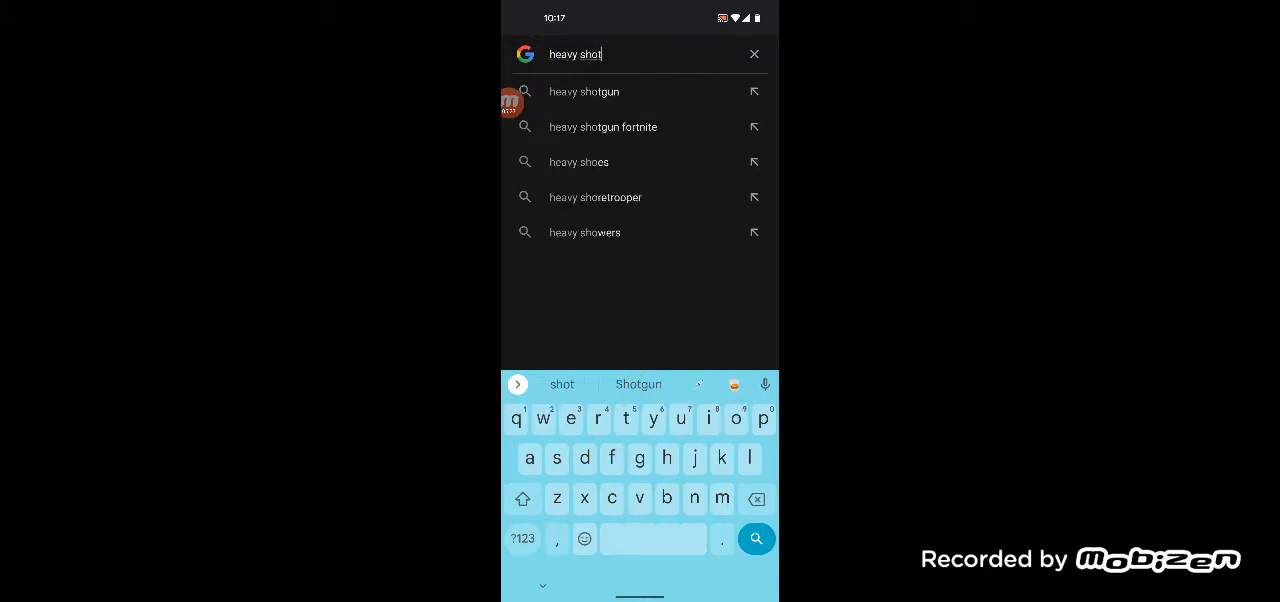
left_click(583, 91)
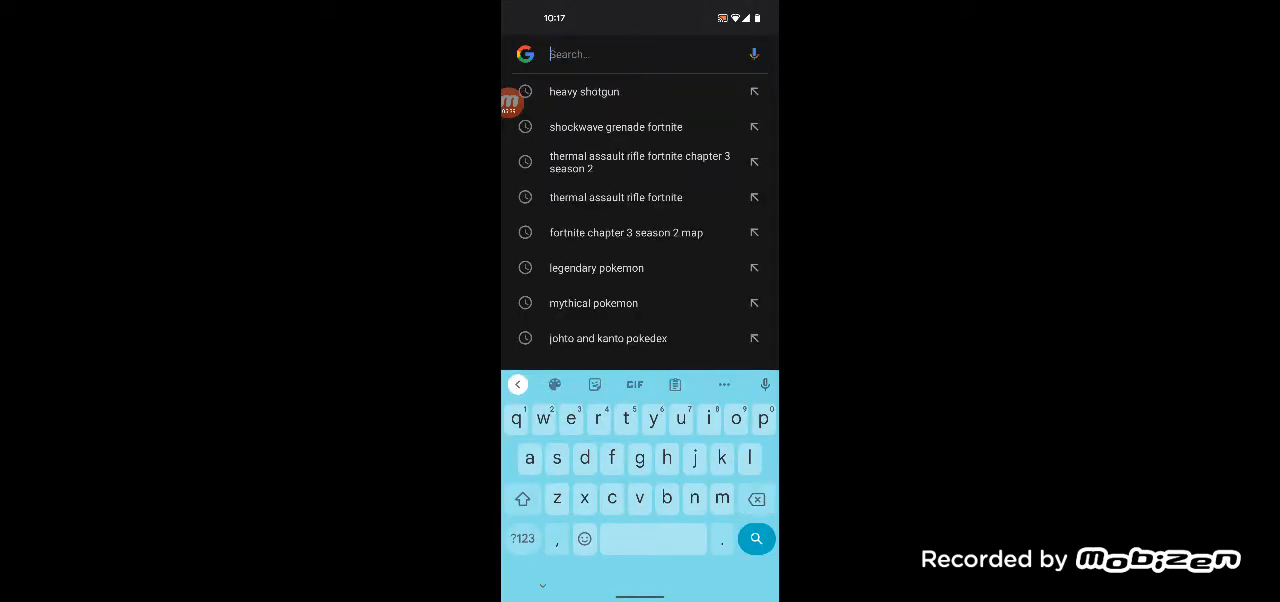
- Type 'machine pistol' and submit it to view its image results
type("machine pistol")
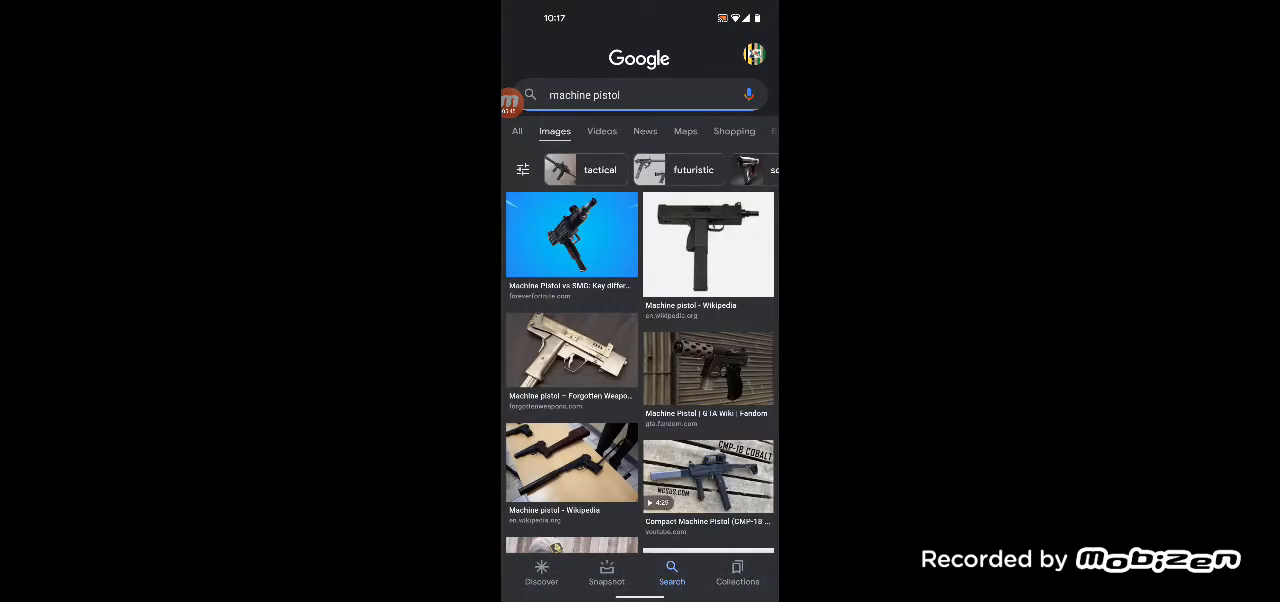
left_click(571, 235)
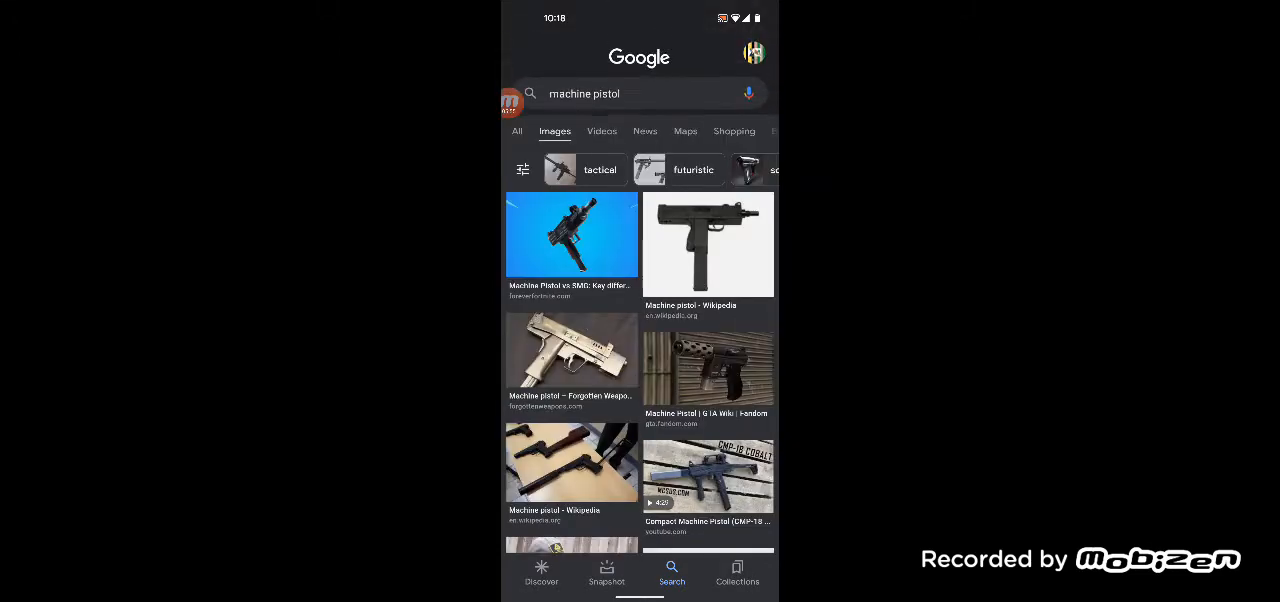
- Replace the machine pistol query with 'spiderman mythic' and run the search
left_click(620, 93)
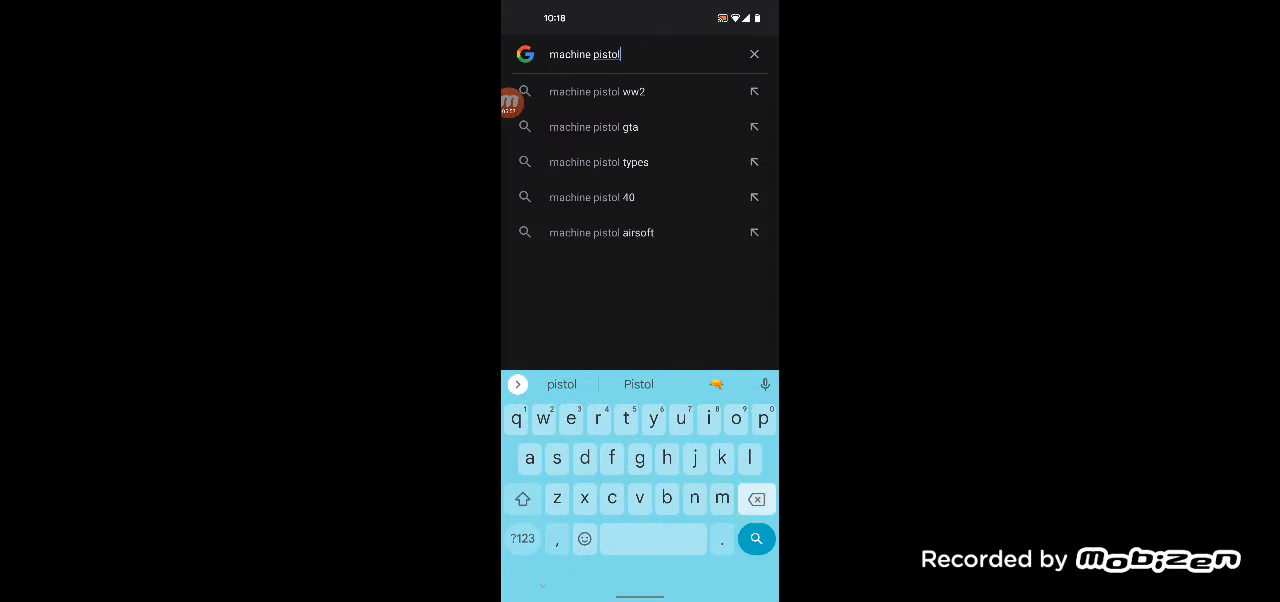
left_click(754, 54)
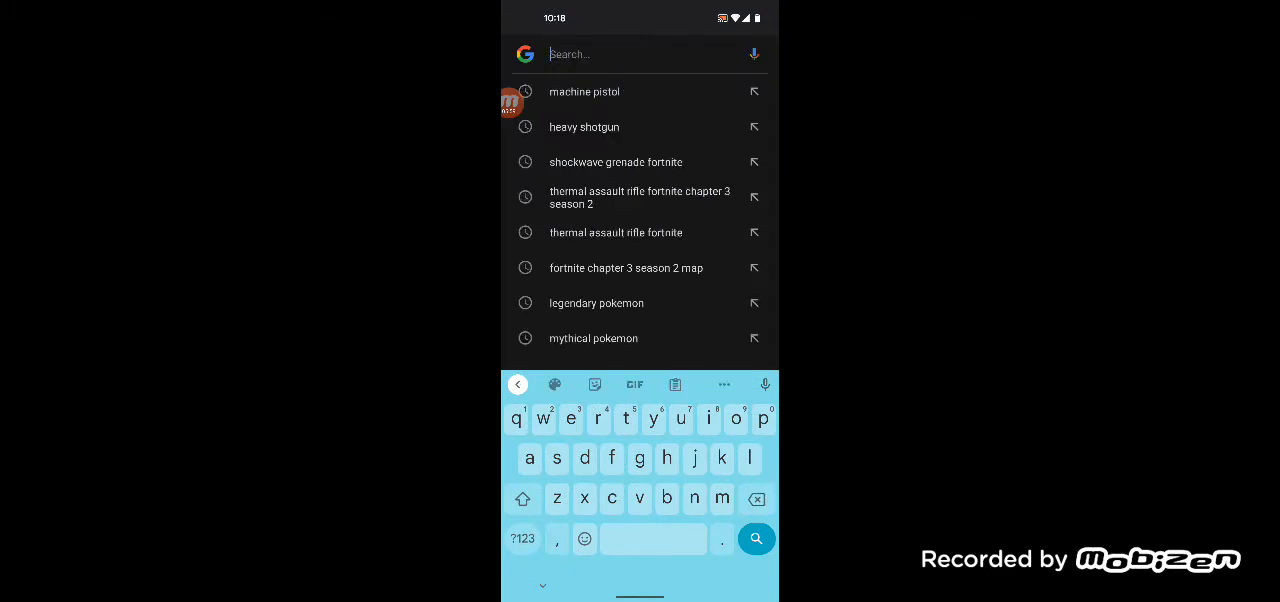
type("s")
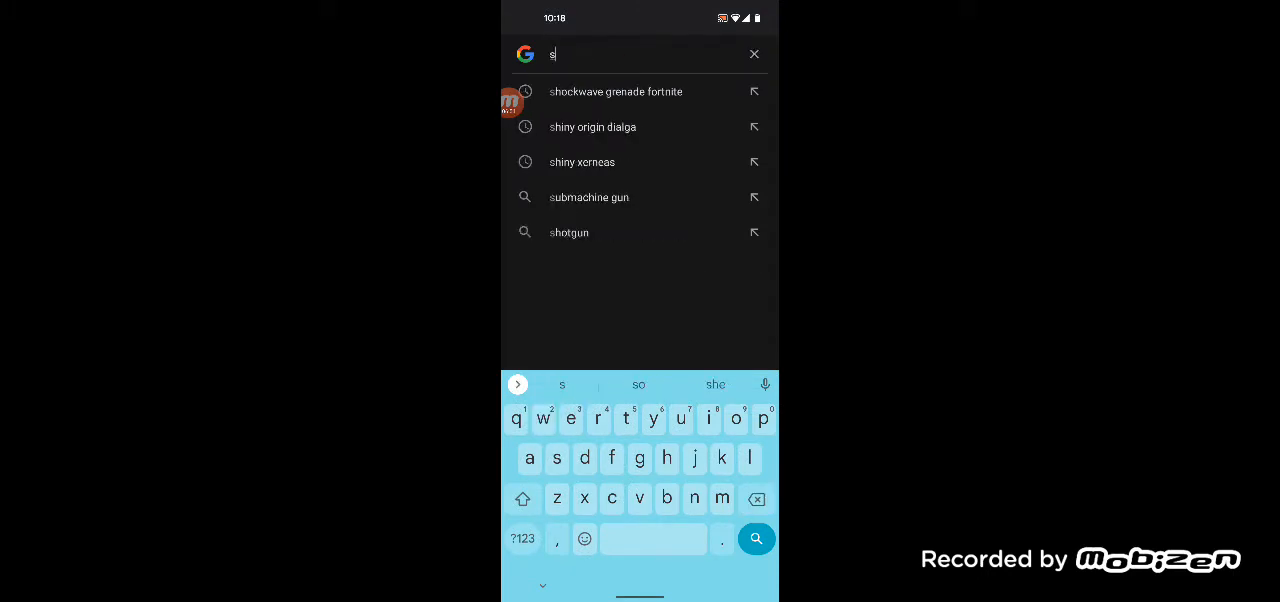
type("piderman")
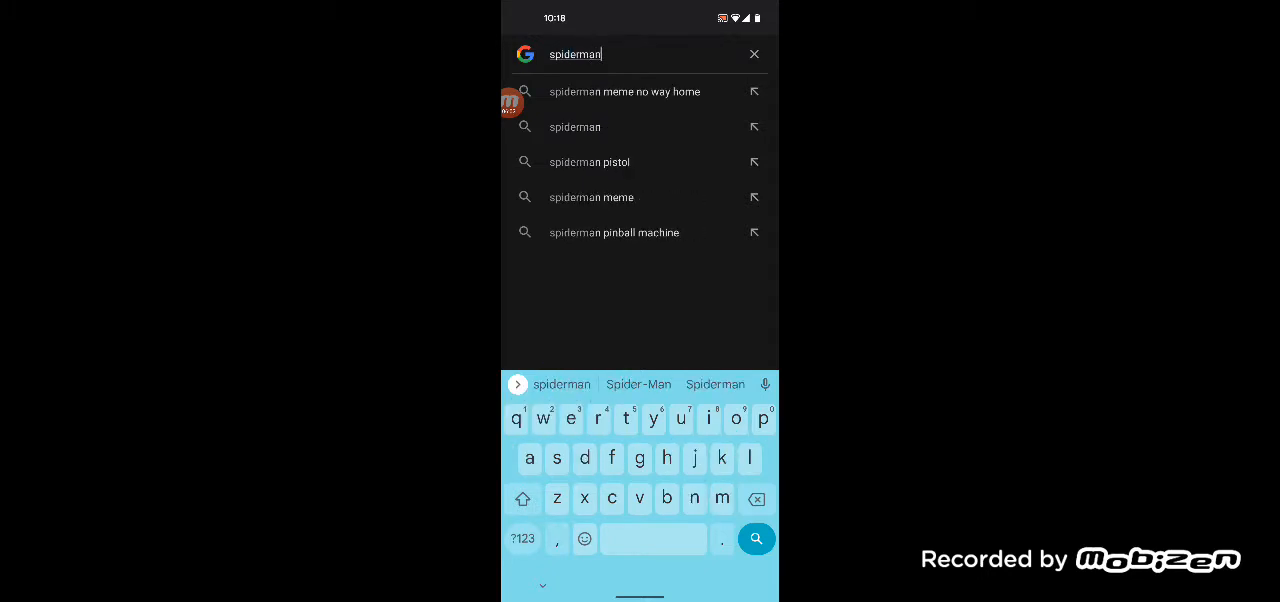
type("mythic")
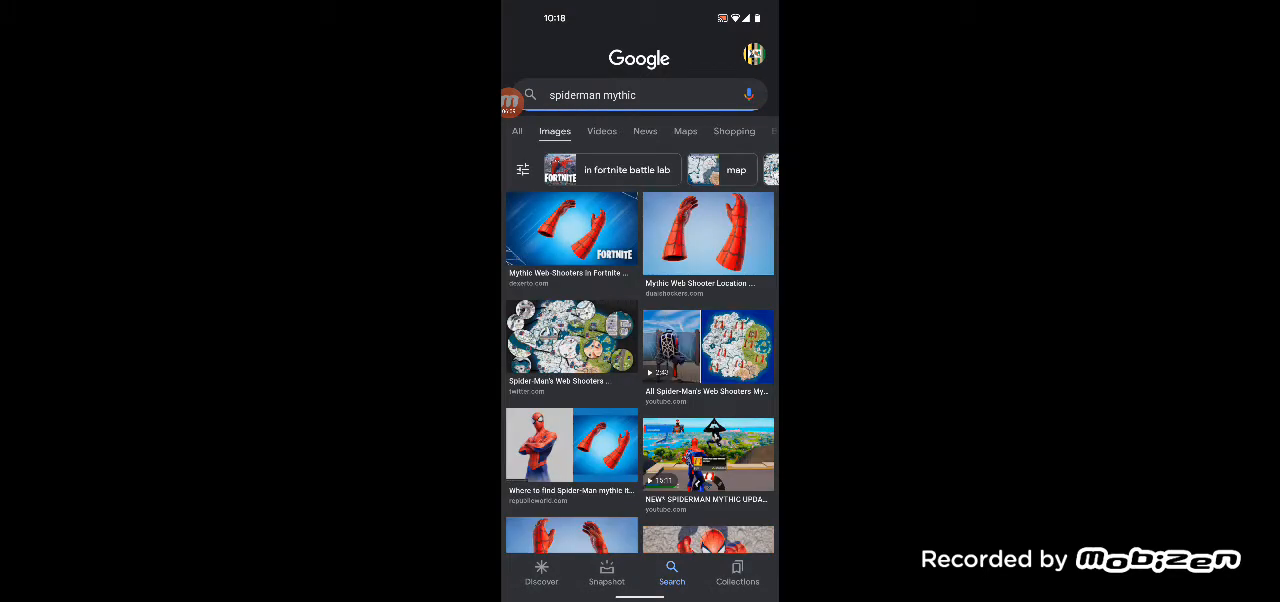
left_click(571, 233)
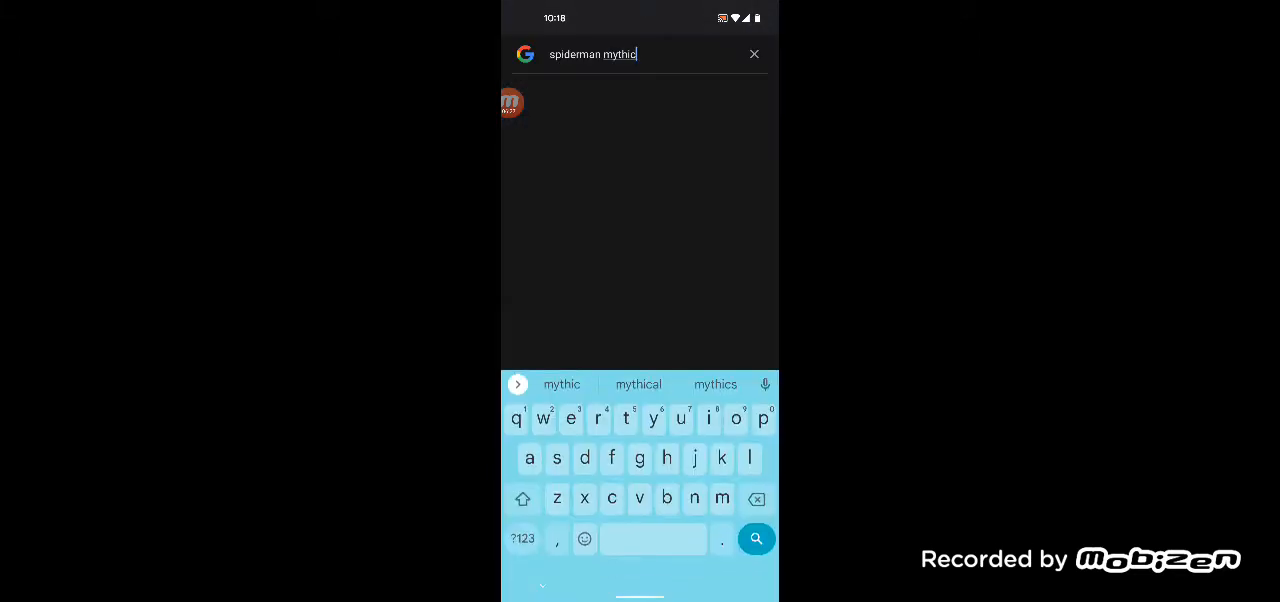
- Clear the 'spiderman mythic' query from the search box
left_click(754, 54)
type("mk")
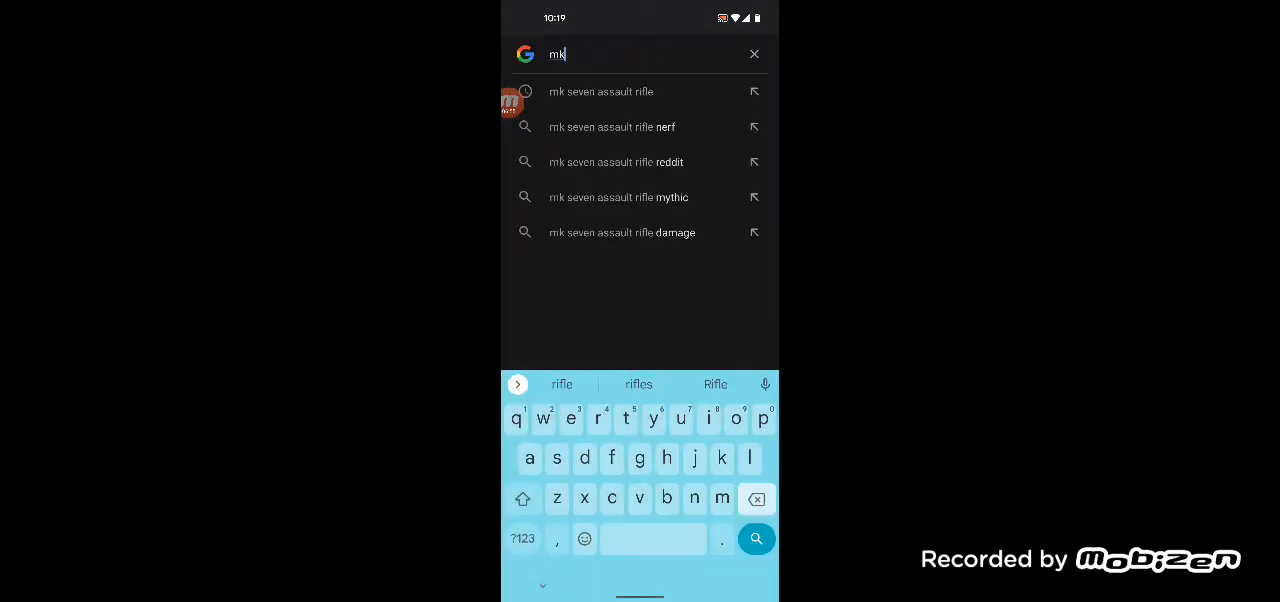
- Search 'clingers', then reopen the search bar for a new query
type("clingers")
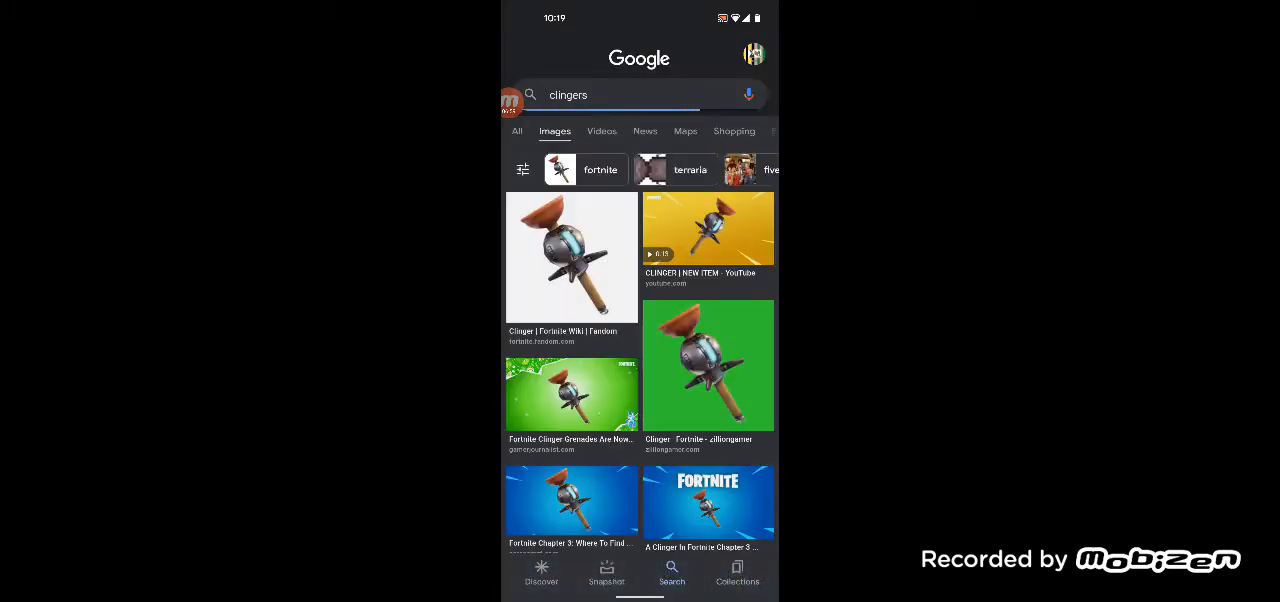
left_click(571, 257)
type("guzzle")
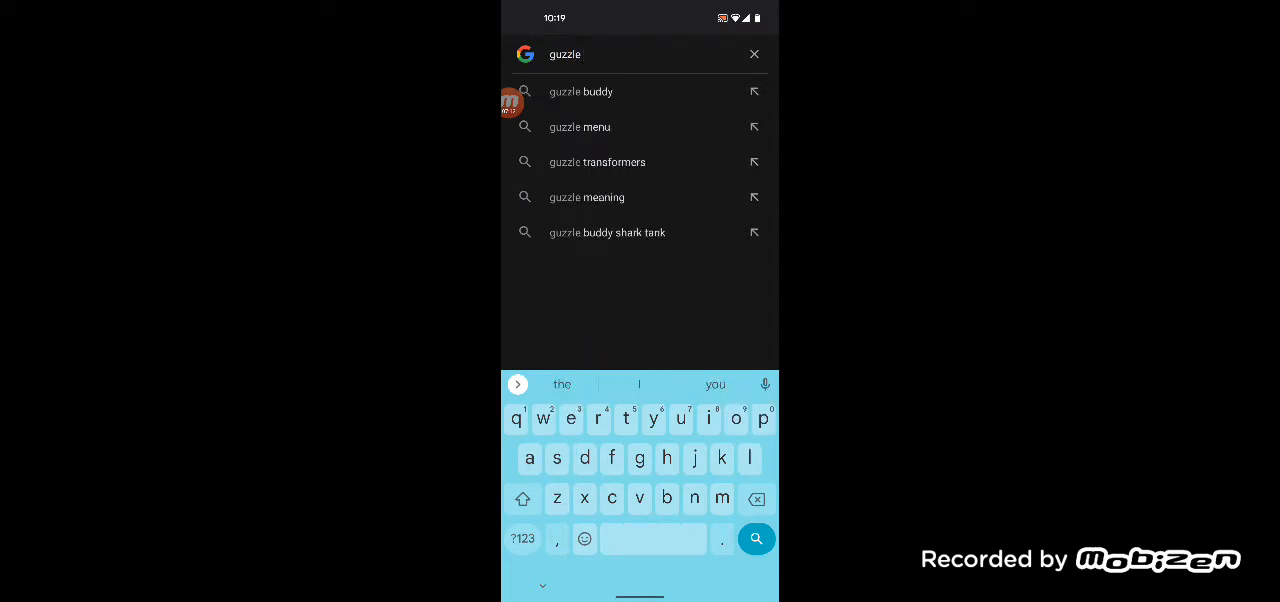
- Search images for 'guzzle juice' from the suggestions, then reopen the search bar
type("jui")
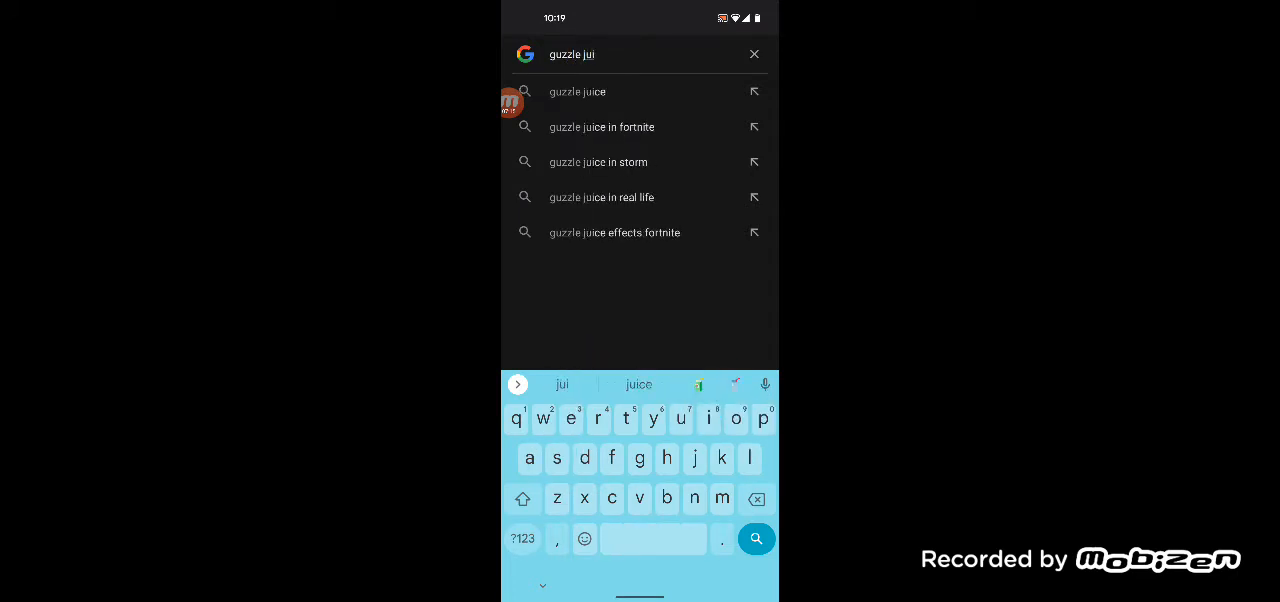
left_click(577, 91)
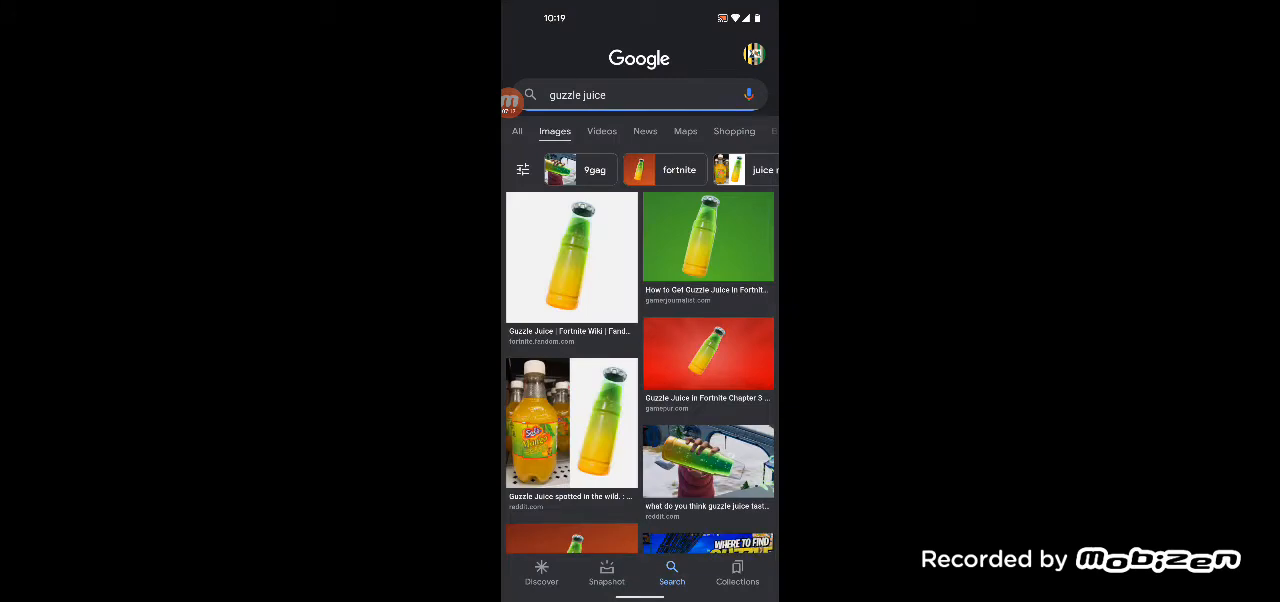
left_click(571, 257)
type("k")
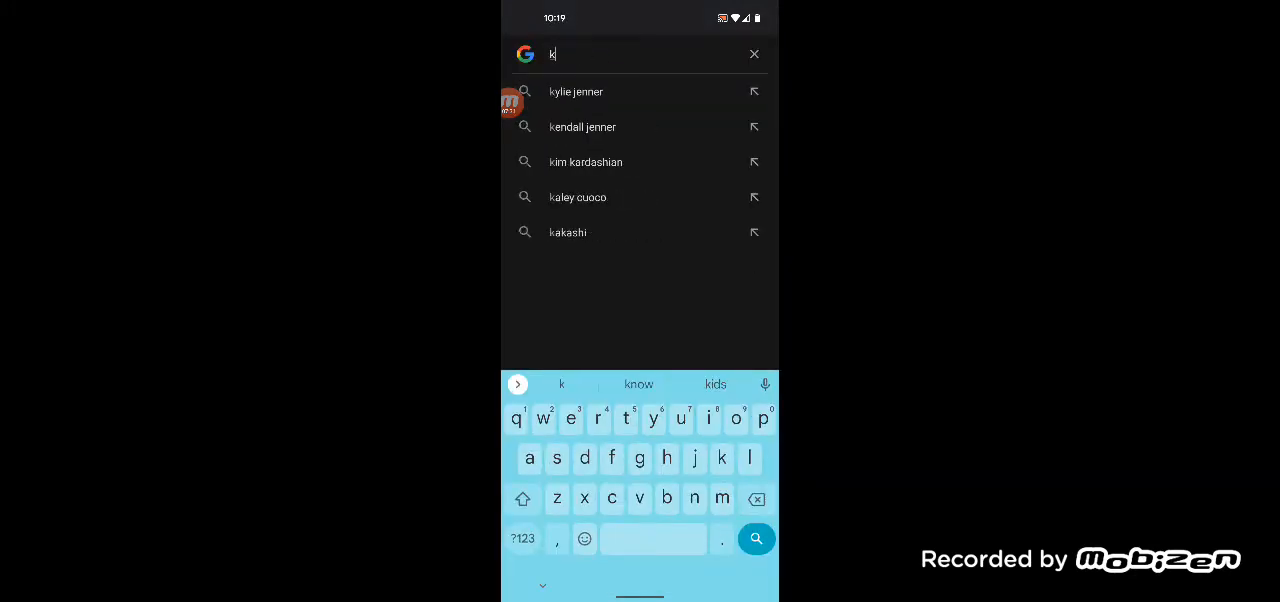
- Search 'klomberry' and open the Fortnite Klomberry locations image preview
type("lomberr")
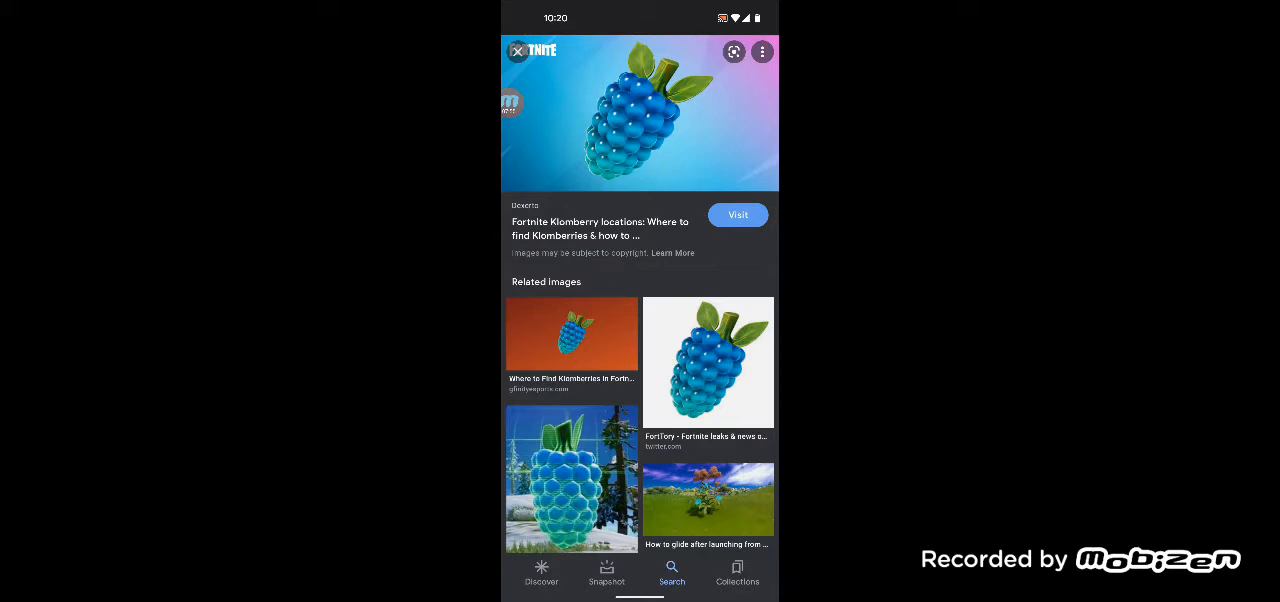
left_click(672, 575)
type("q")
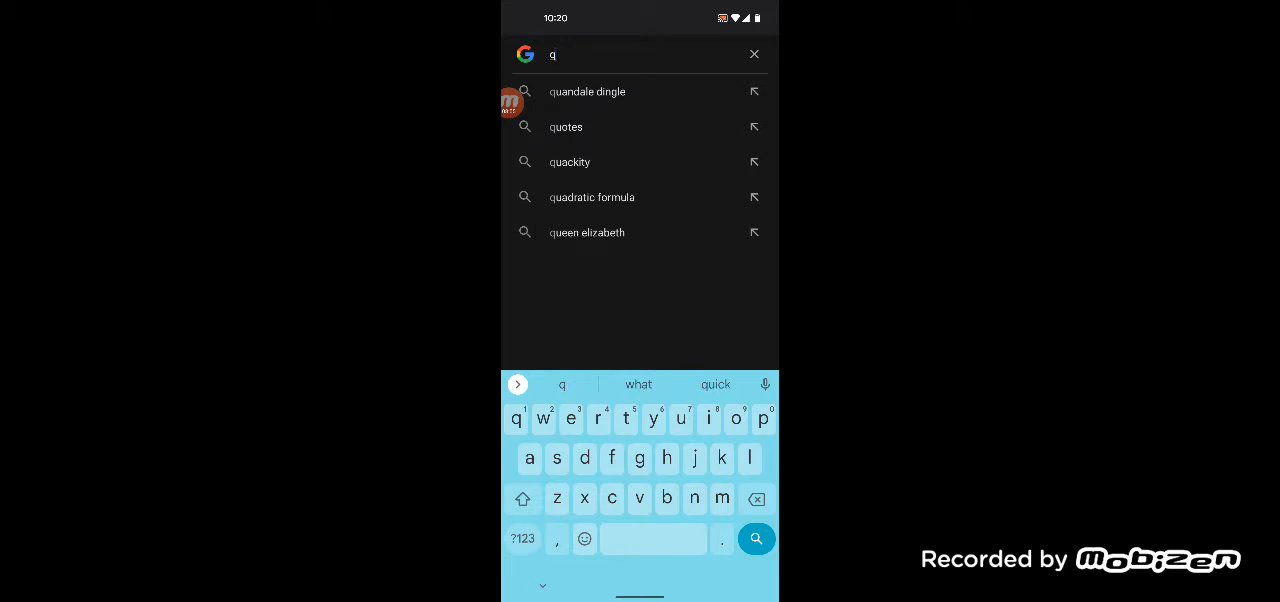
- Enter 'quadcrasher' in the Google search box to look up its images
type("uad")
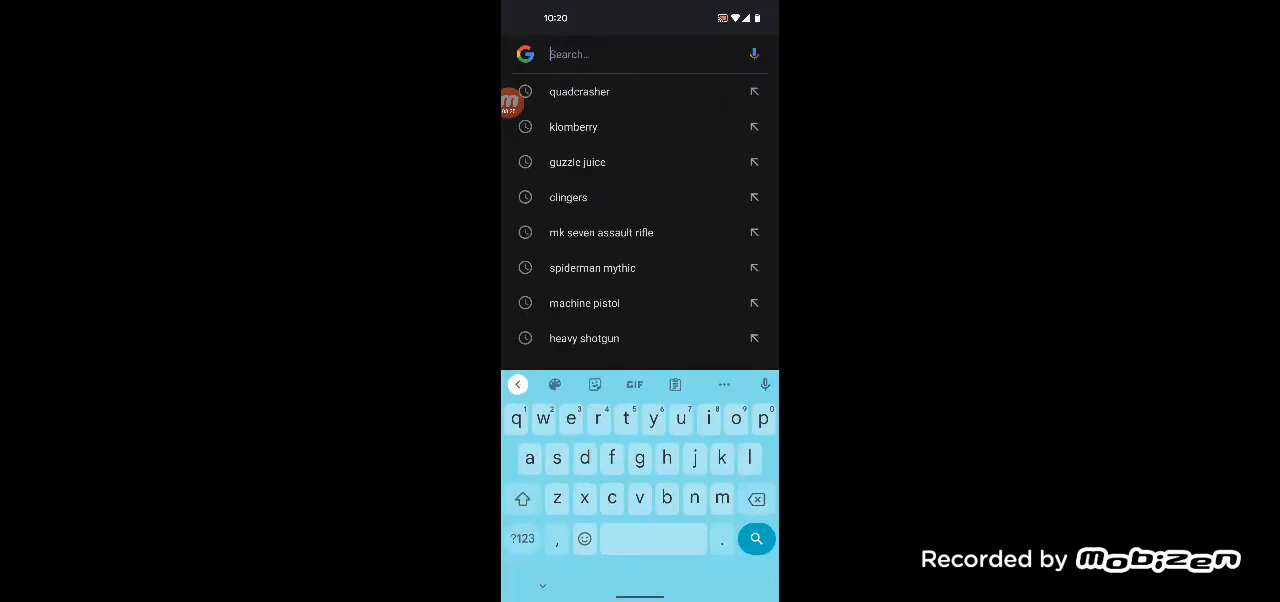
- Search images for 'heavy sniper', then clear the search box for the next query
type("ha")
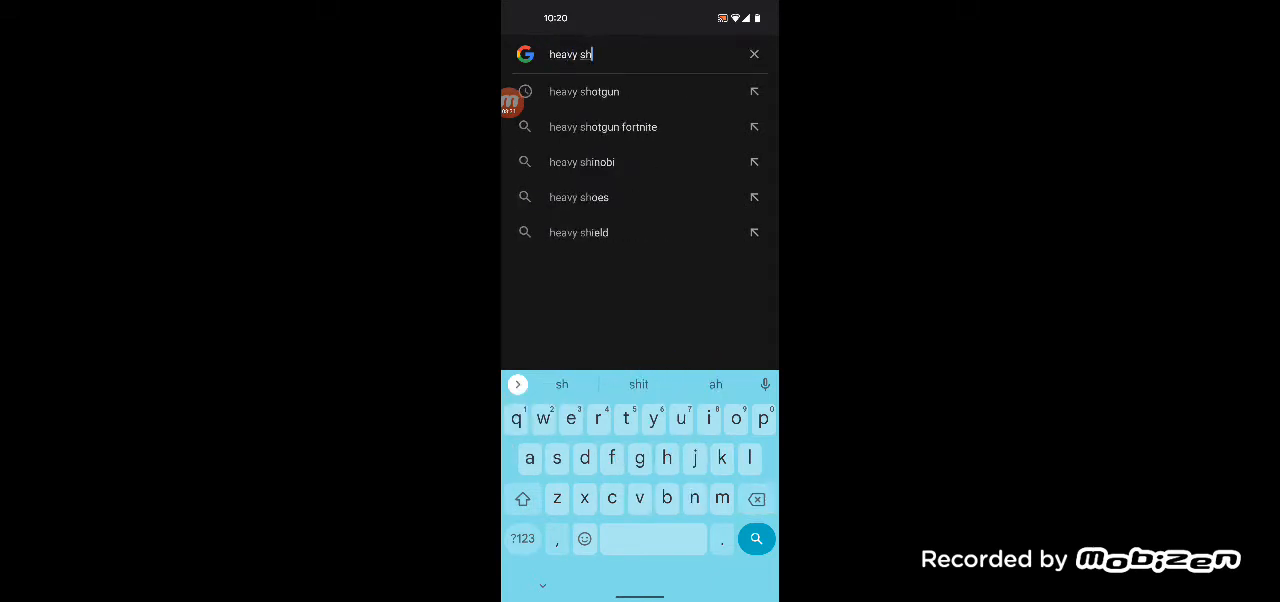
type("niper")
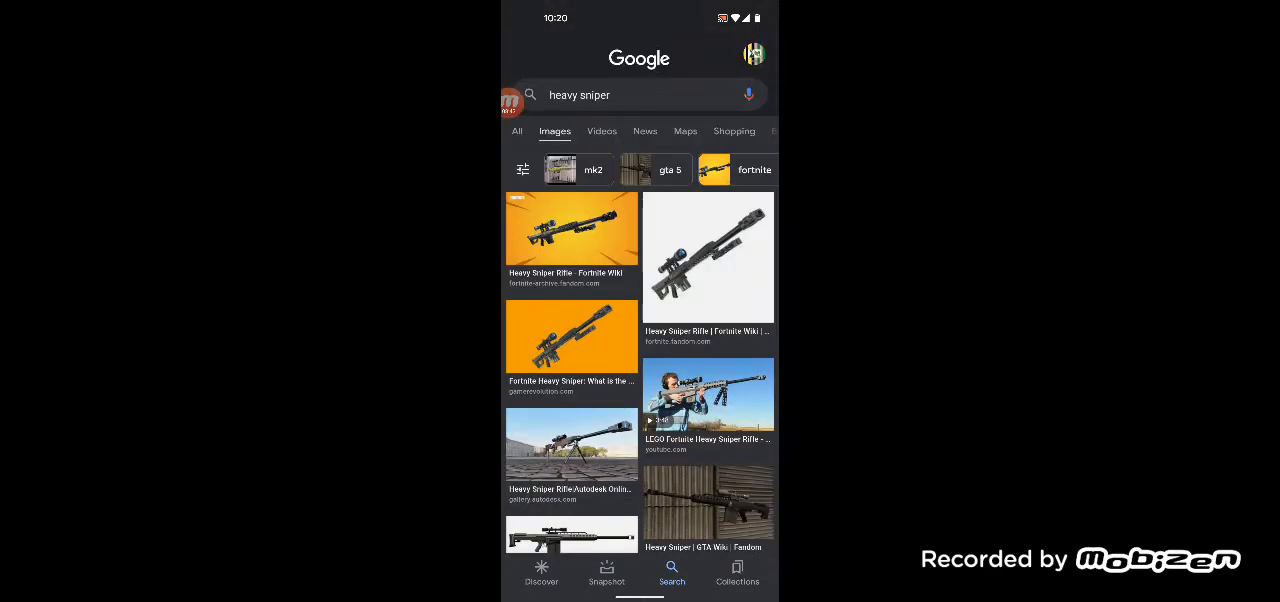
left_click(620, 94)
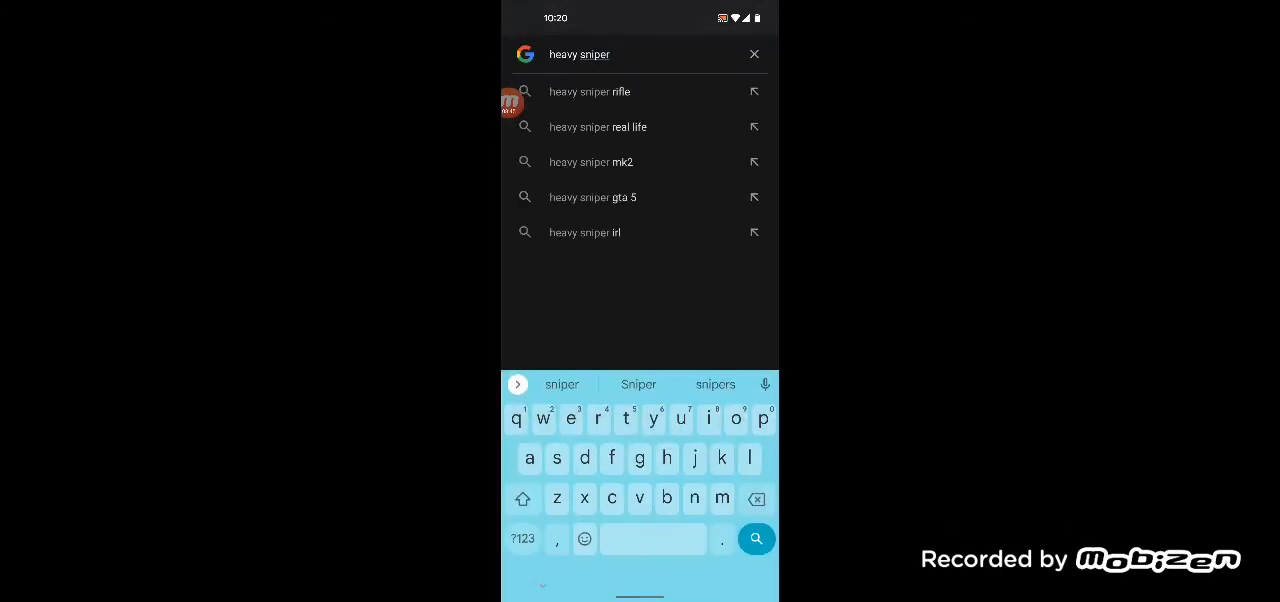
left_click(756, 499)
type("choppa fort")
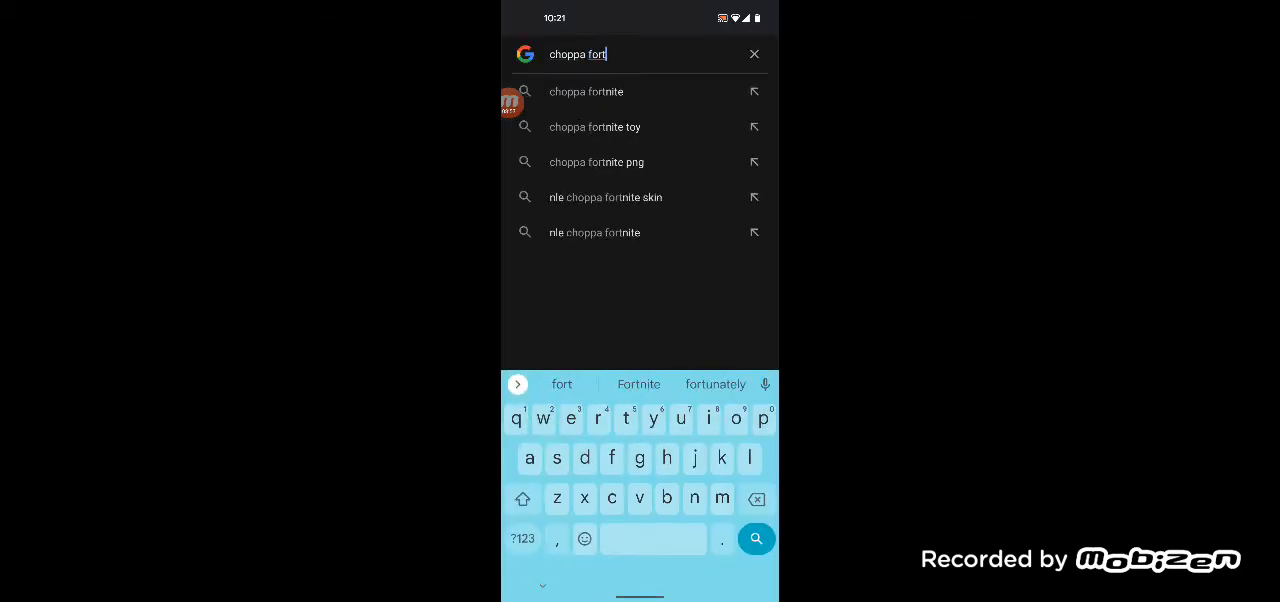
- Search 'choppa fortnite', preview and close the Choppa New Vehicle video, then reopen search
left_click(586, 91)
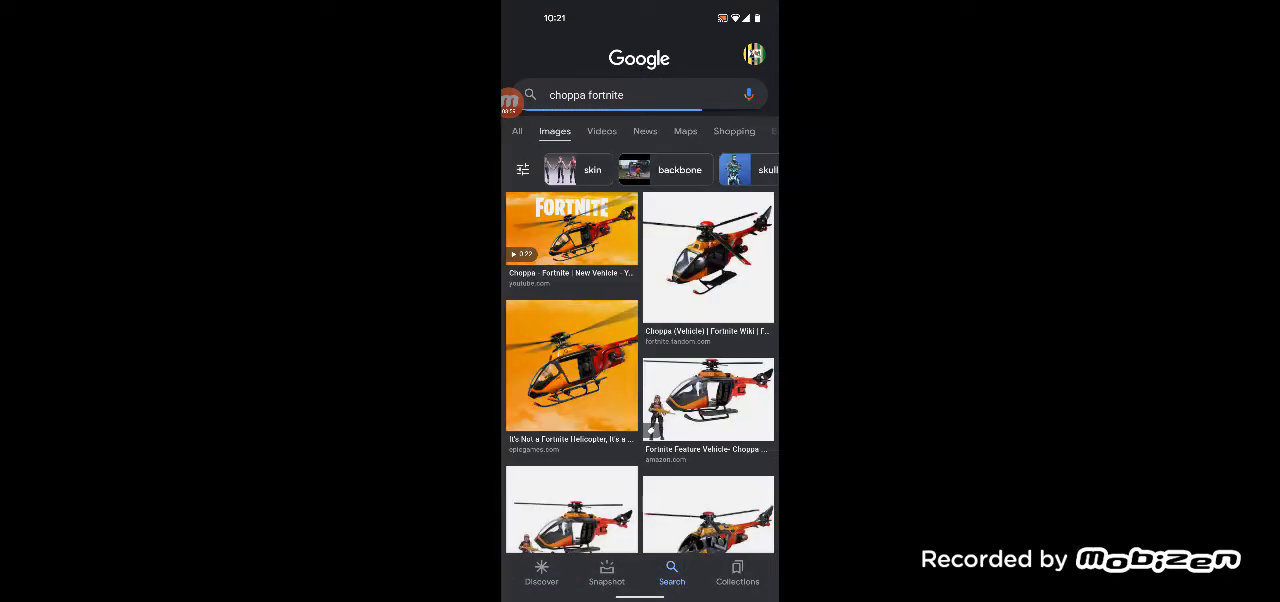
left_click(571, 240)
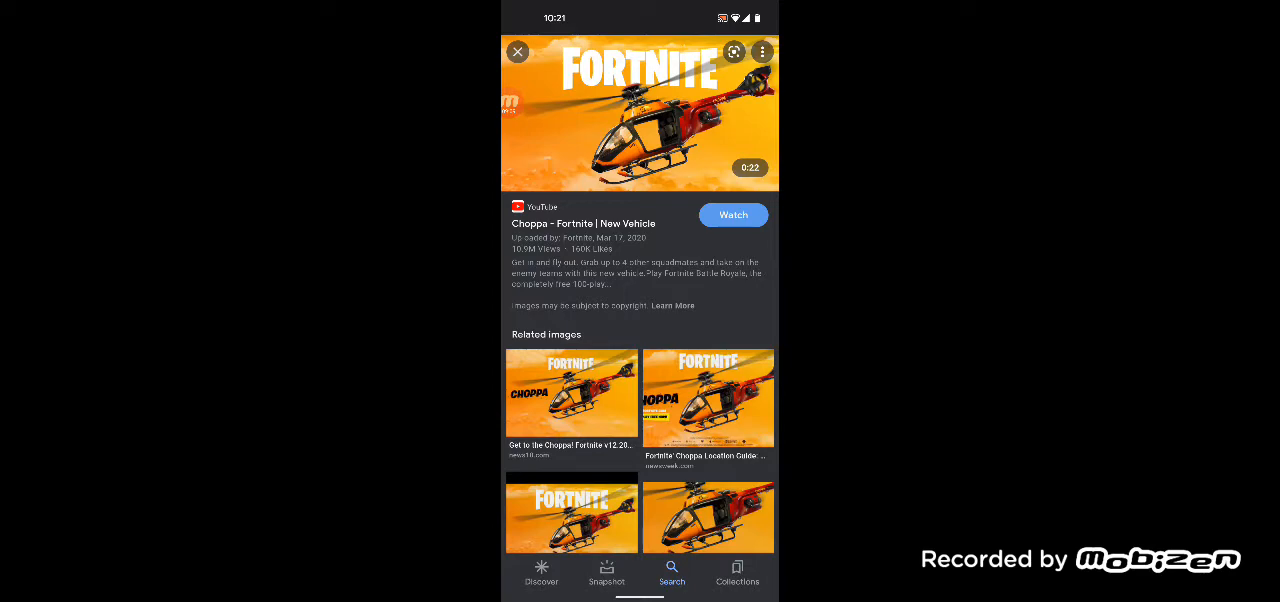
left_click(518, 51)
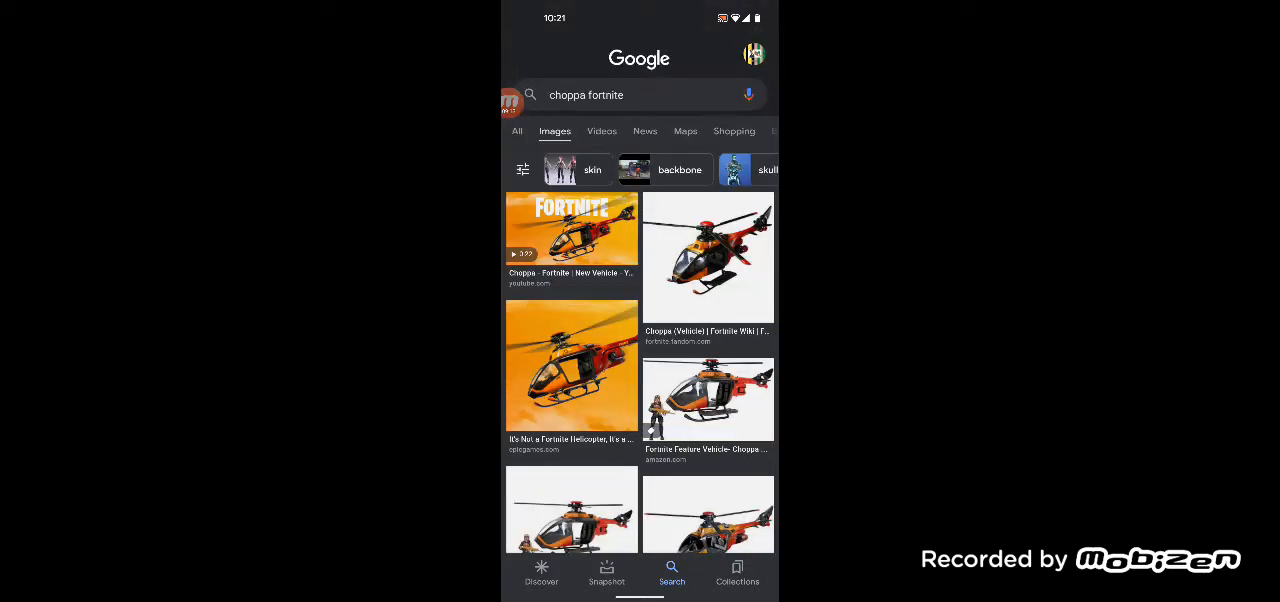
left_click(630, 94)
type("t")
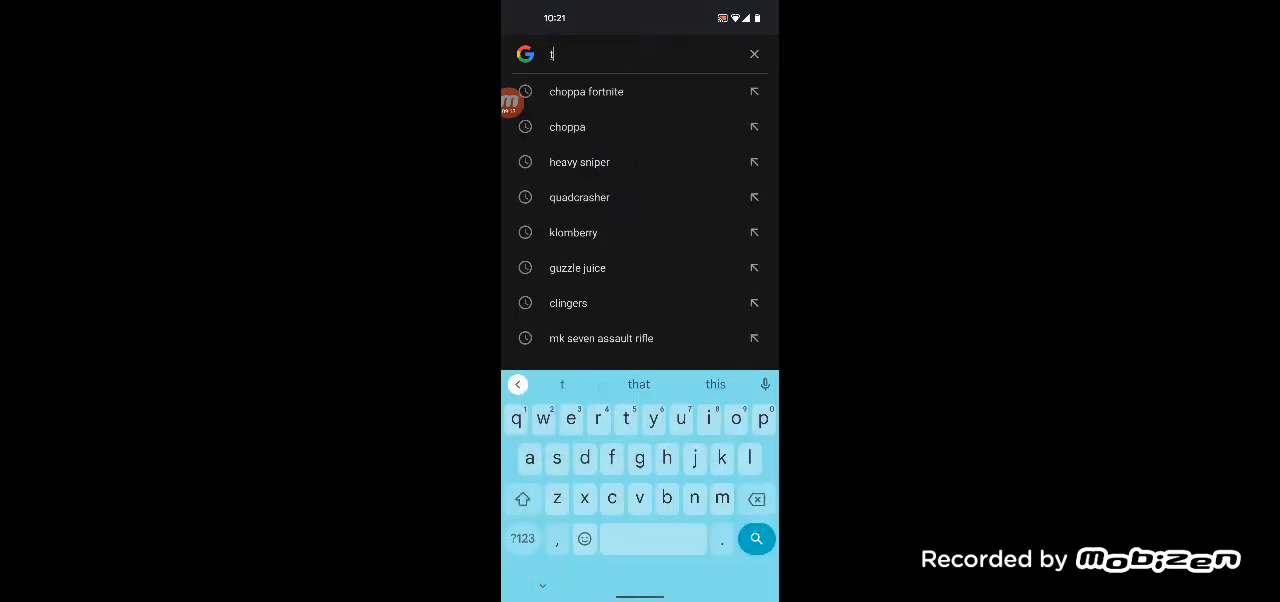
- Search 'tank fortnite', preview the NEW IO Titan Tank video, then scroll further results
type("ank fortnite")
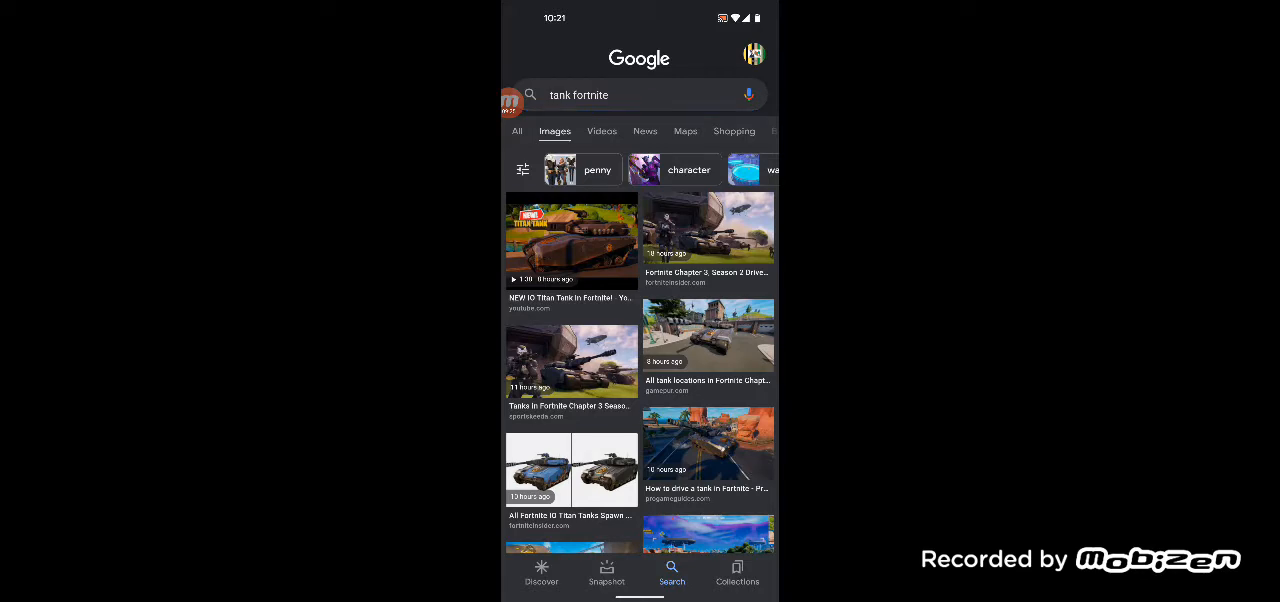
left_click(572, 240)
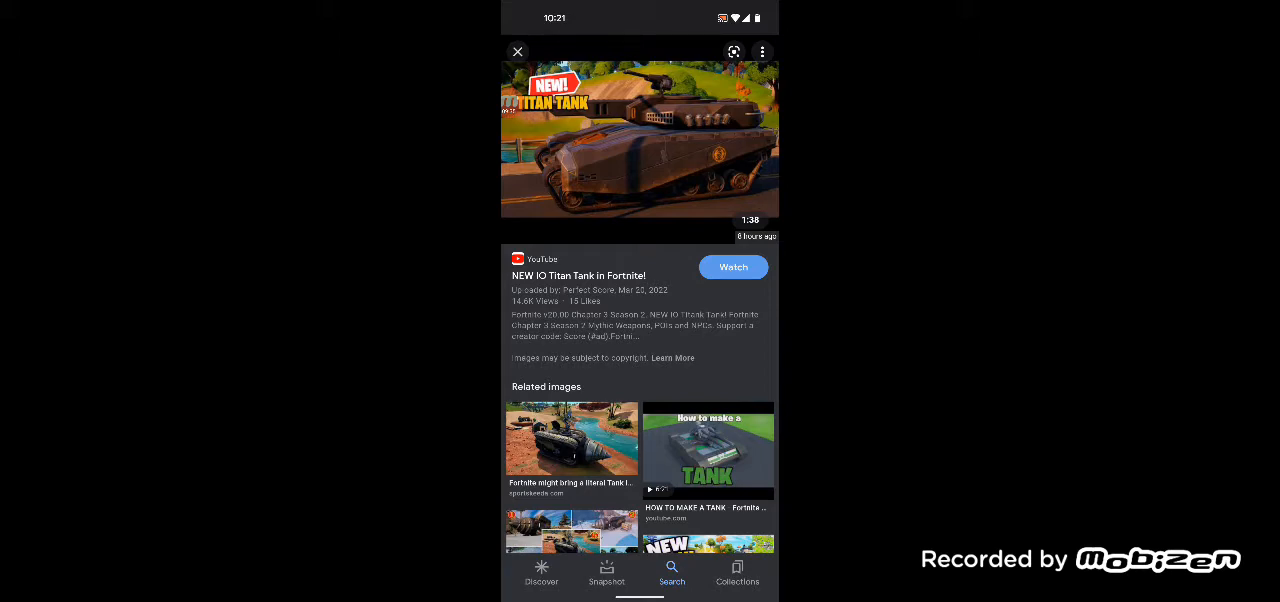
left_click(517, 51)
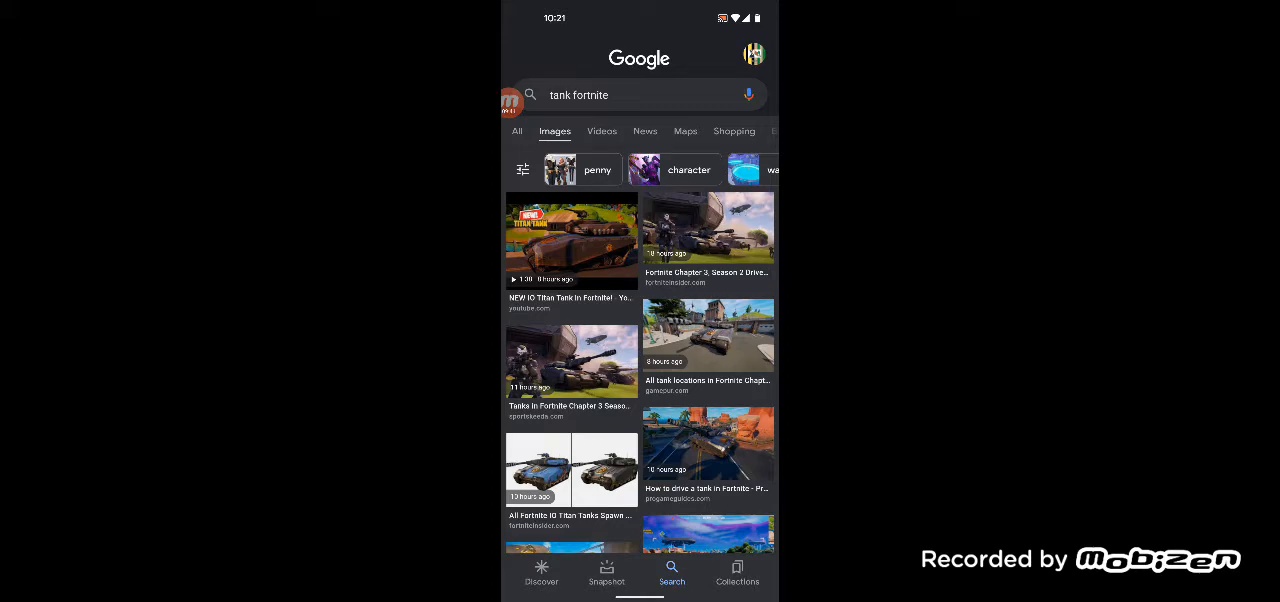
scroll("down", 3)
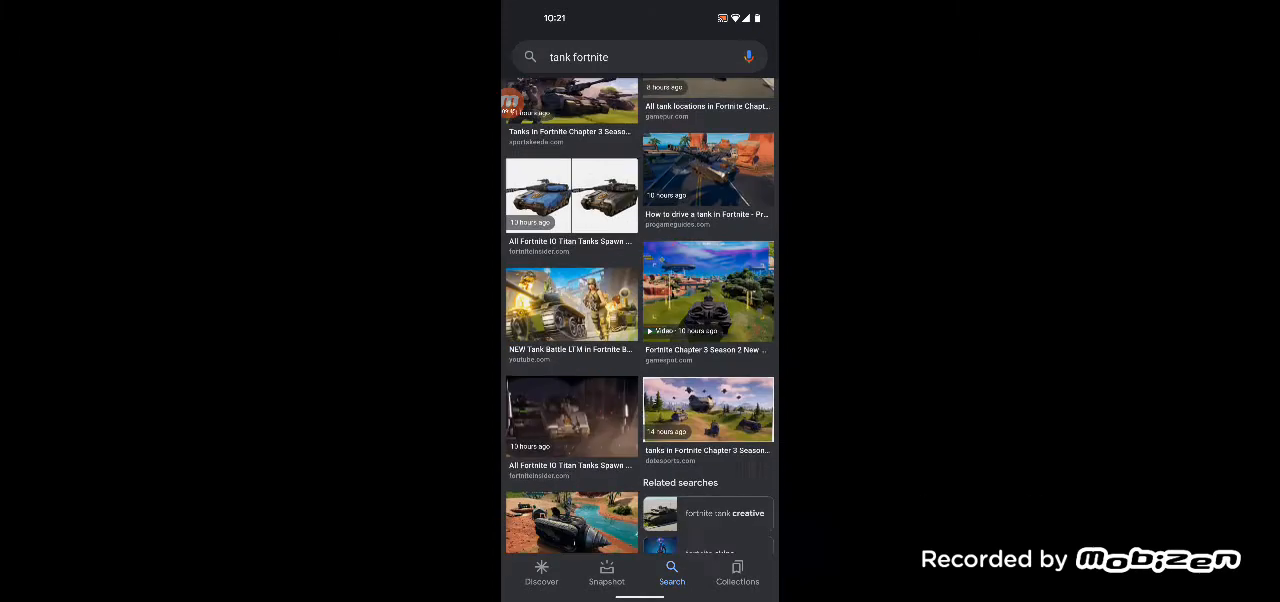
scroll("down", 3)
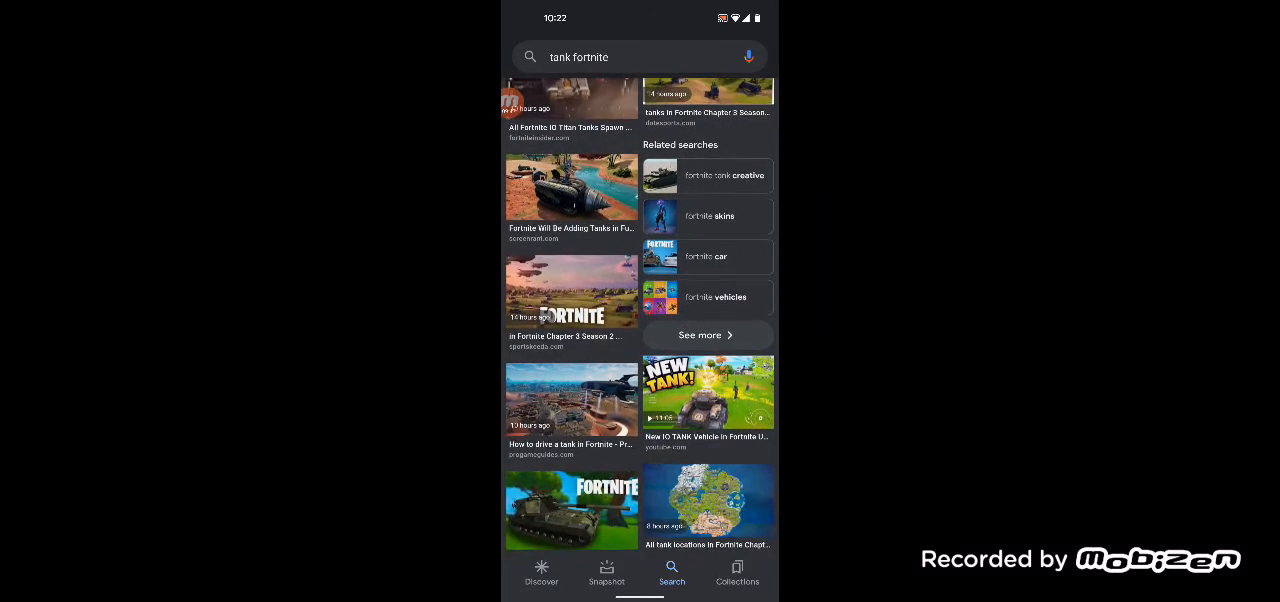
scroll("down", 3)
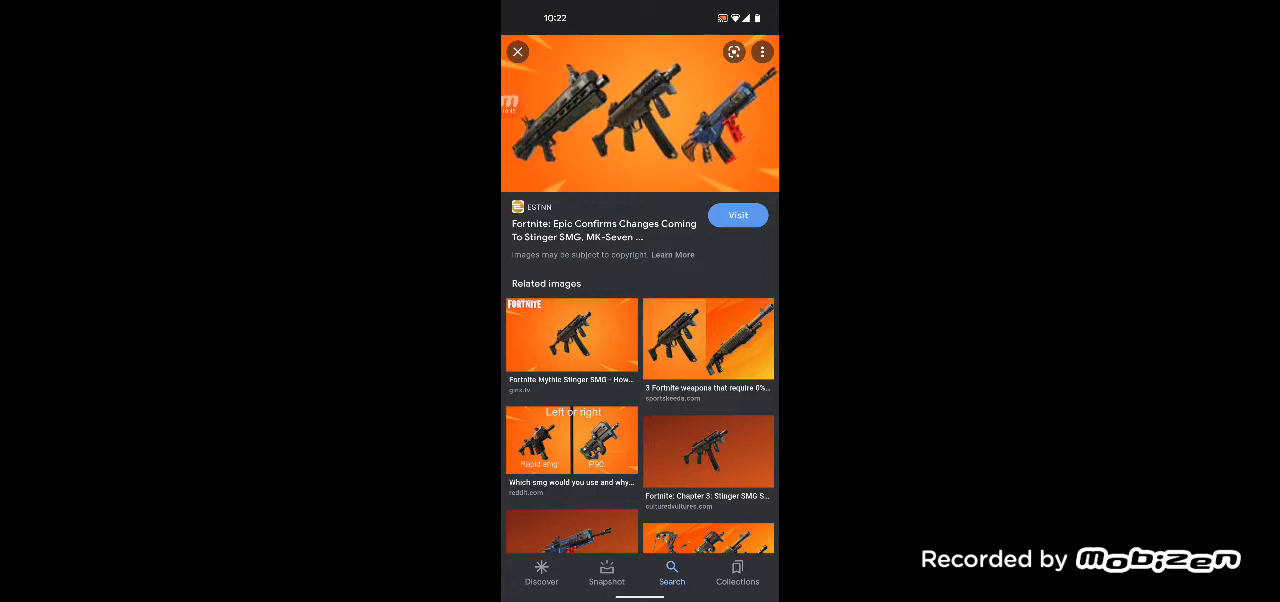
- Scroll through the related images in the Stinger SMG article preview
scroll("down", 3)
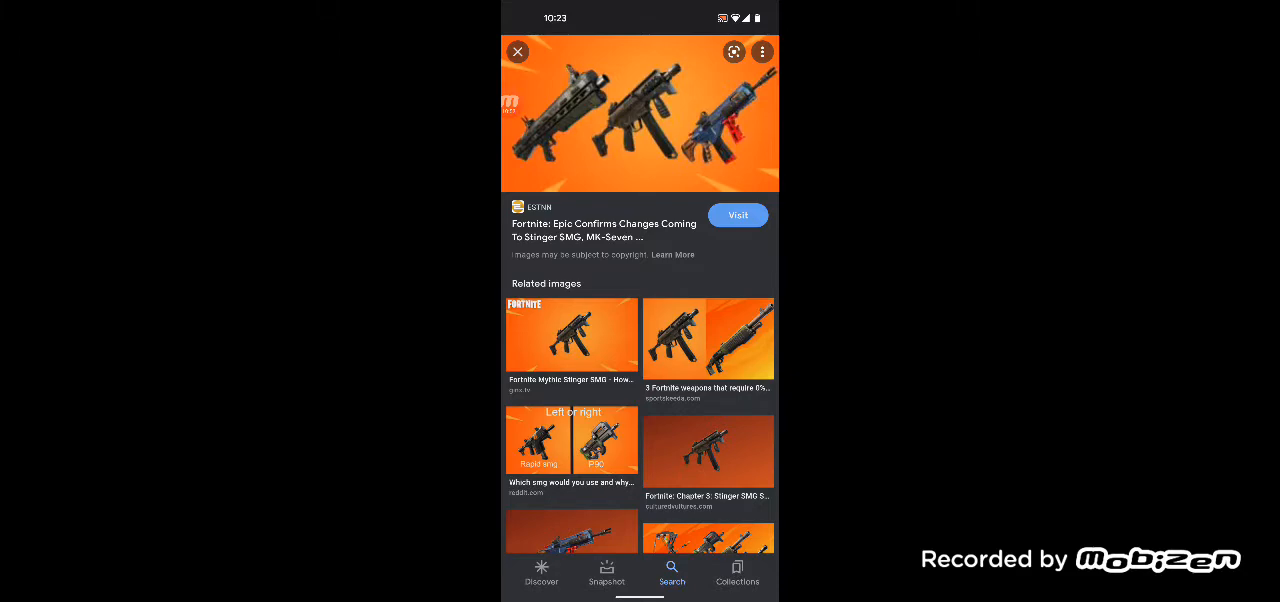
scroll("down", 3)
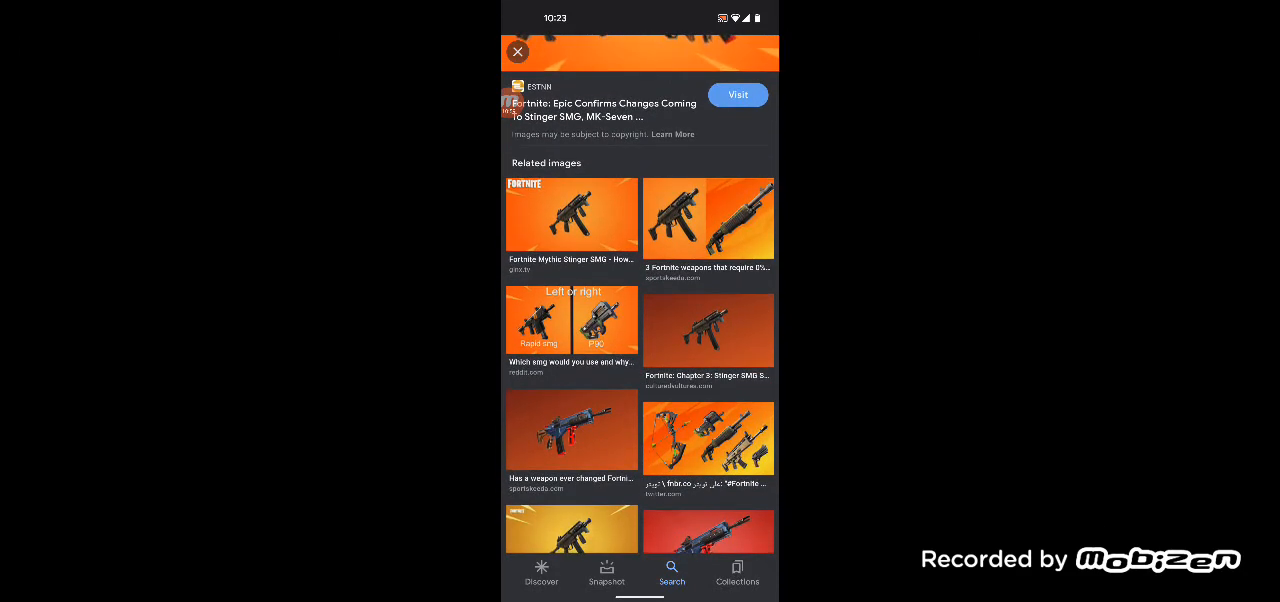
scroll("down", 3)
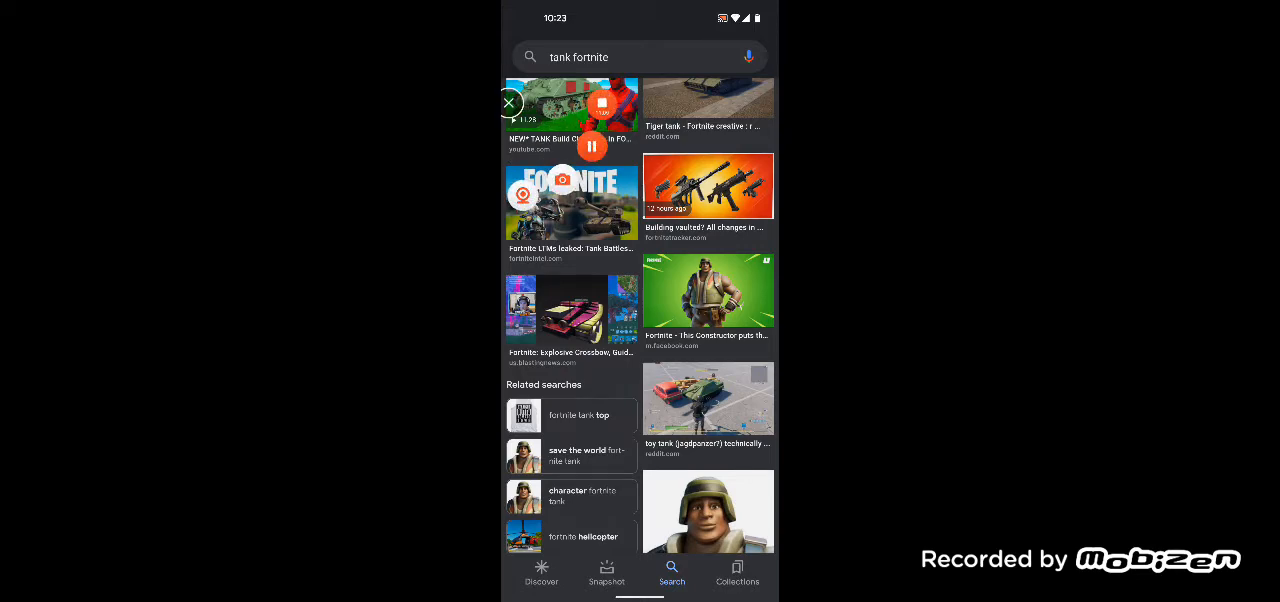
- Browse the Chapter 3 Season 2 map images and begin a 'fortnite build' query
left_click(572, 203)
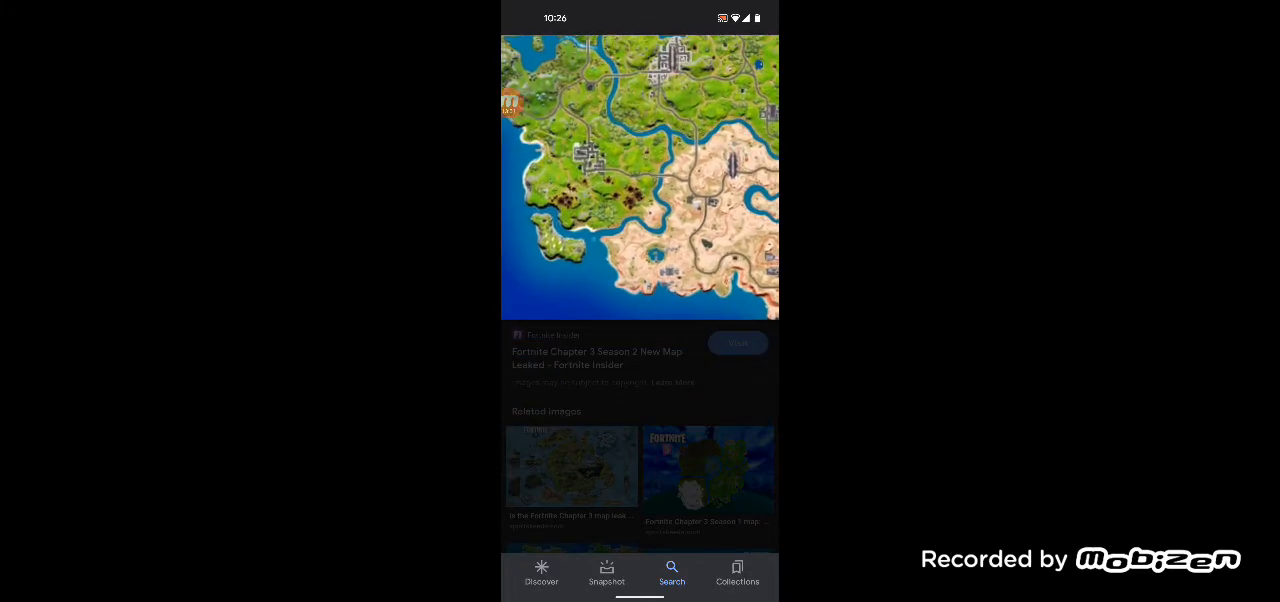
scroll("down", 3)
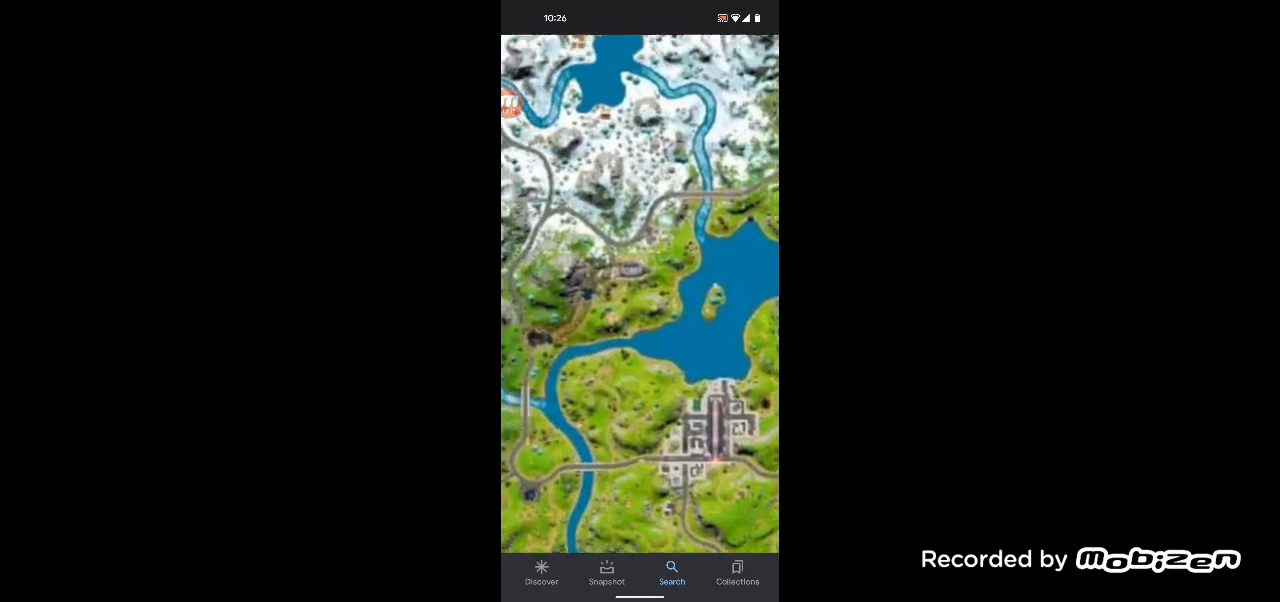
left_click(640, 290)
type("fortnite build")
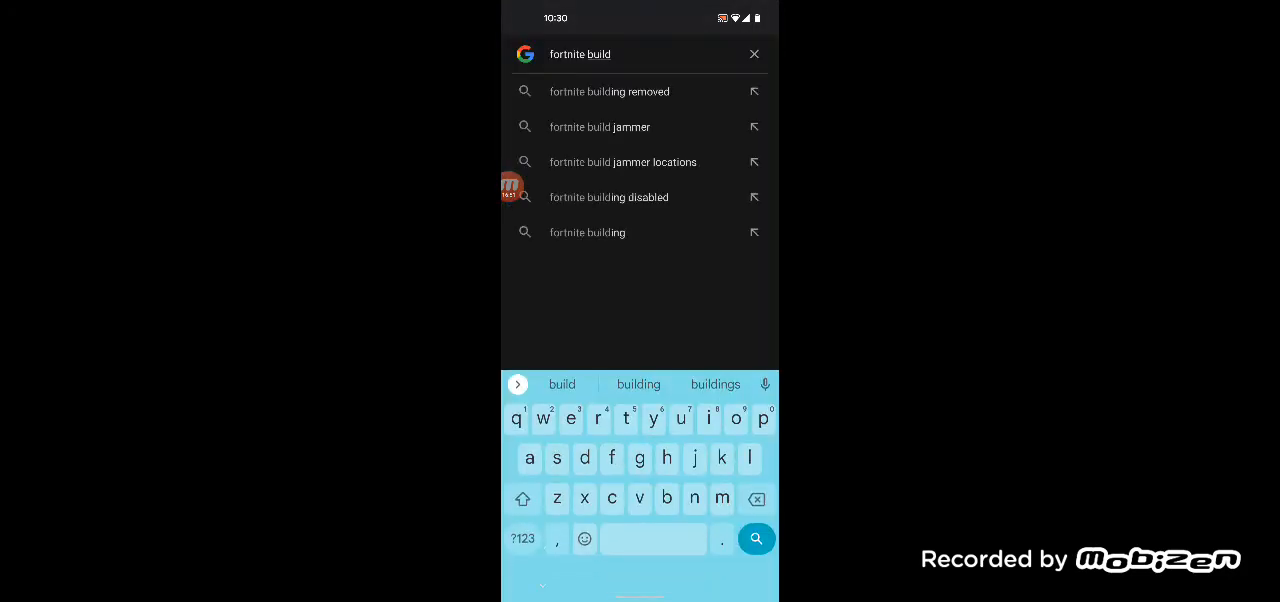
- Search 'fortnite build', then 'fortnite overshield', and scroll its related images
left_click(754, 54)
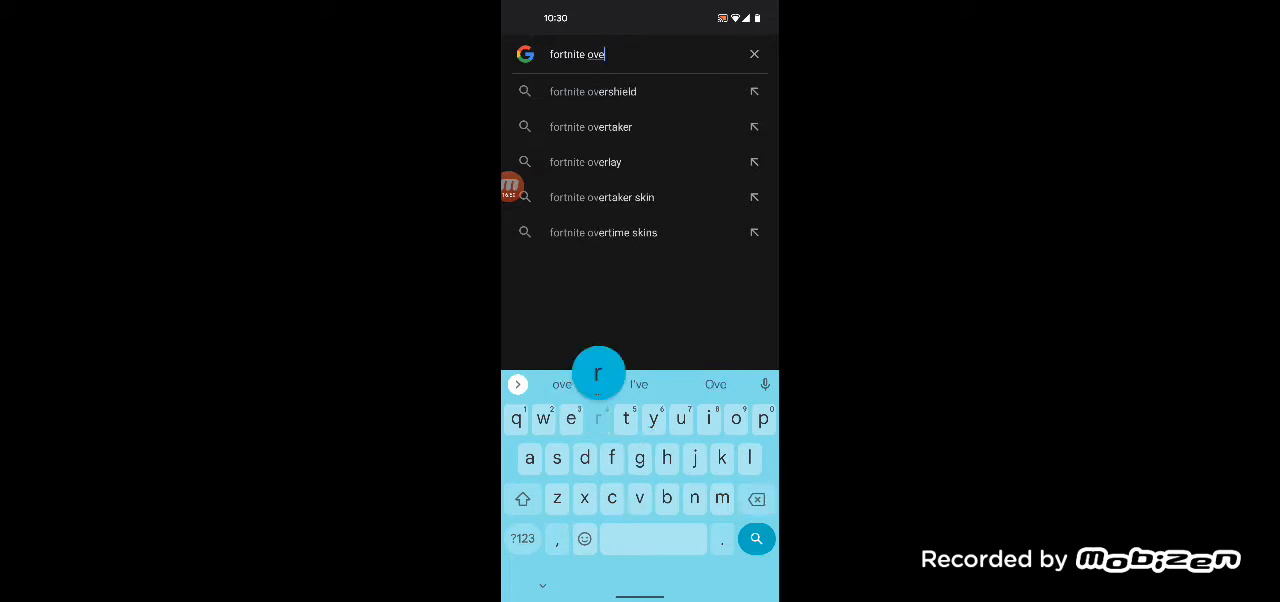
left_click(593, 91)
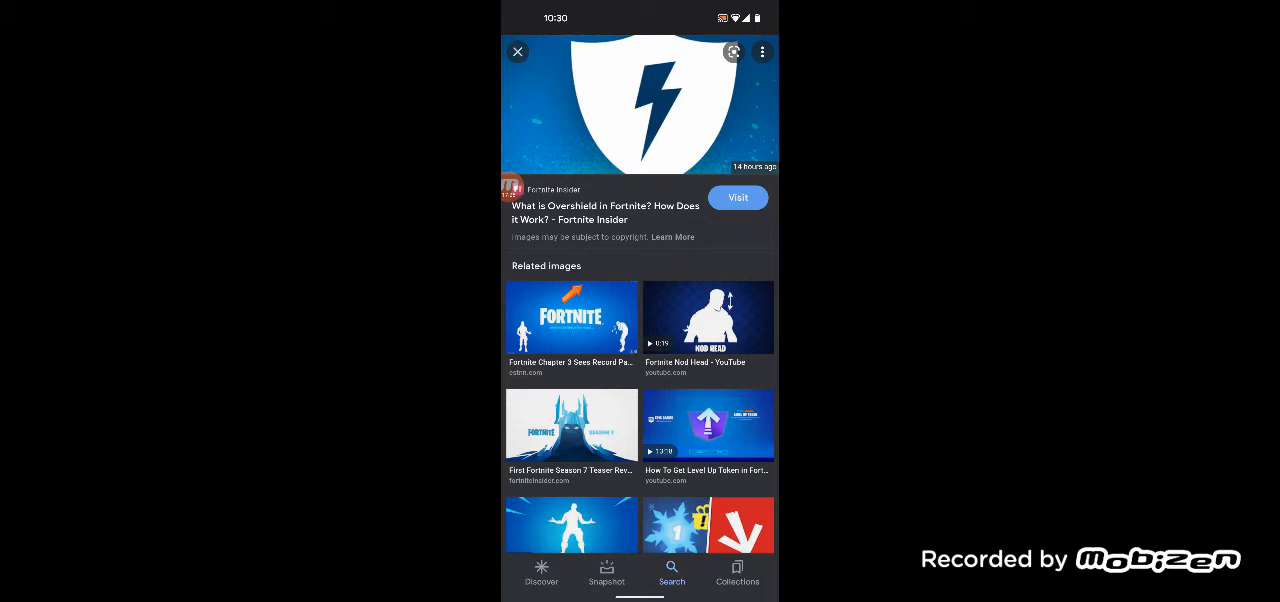
scroll("down", 3)
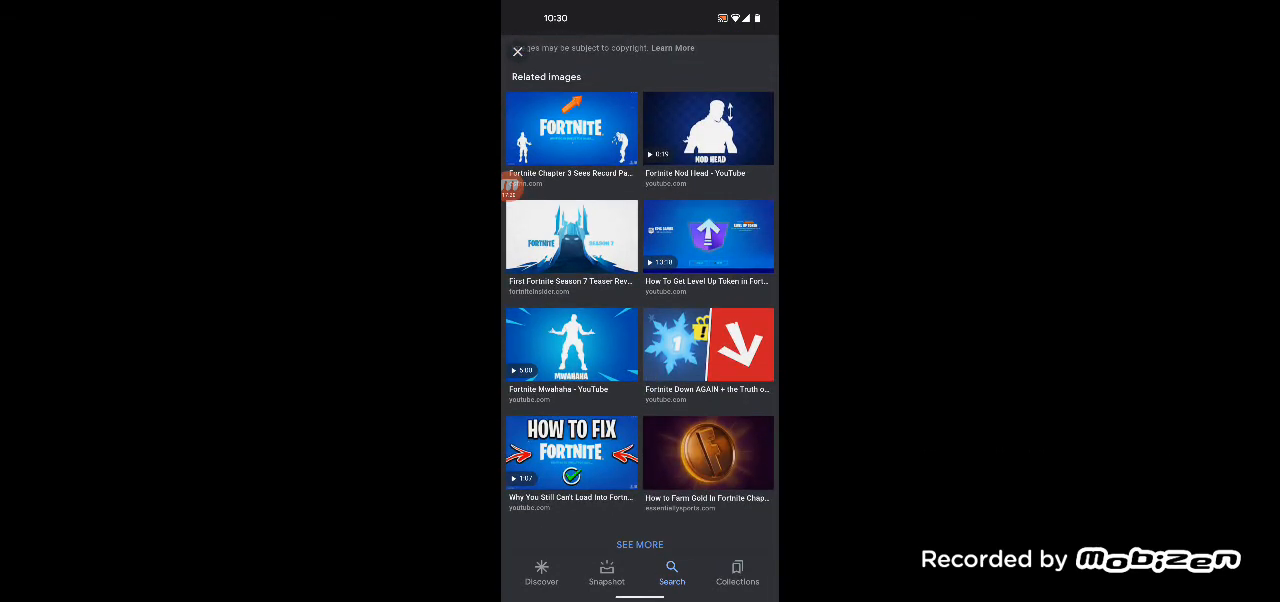
scroll("down", 3)
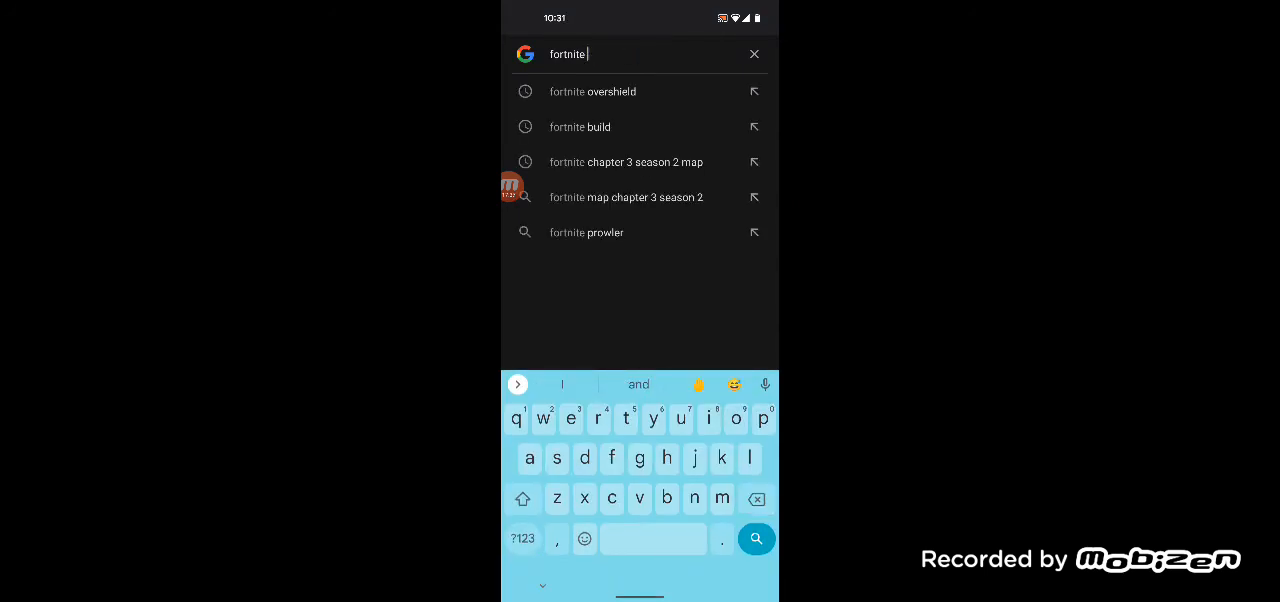
- Search images for 'fortnite climbing', then clear the box and start typing 'c3s'
type("clim")
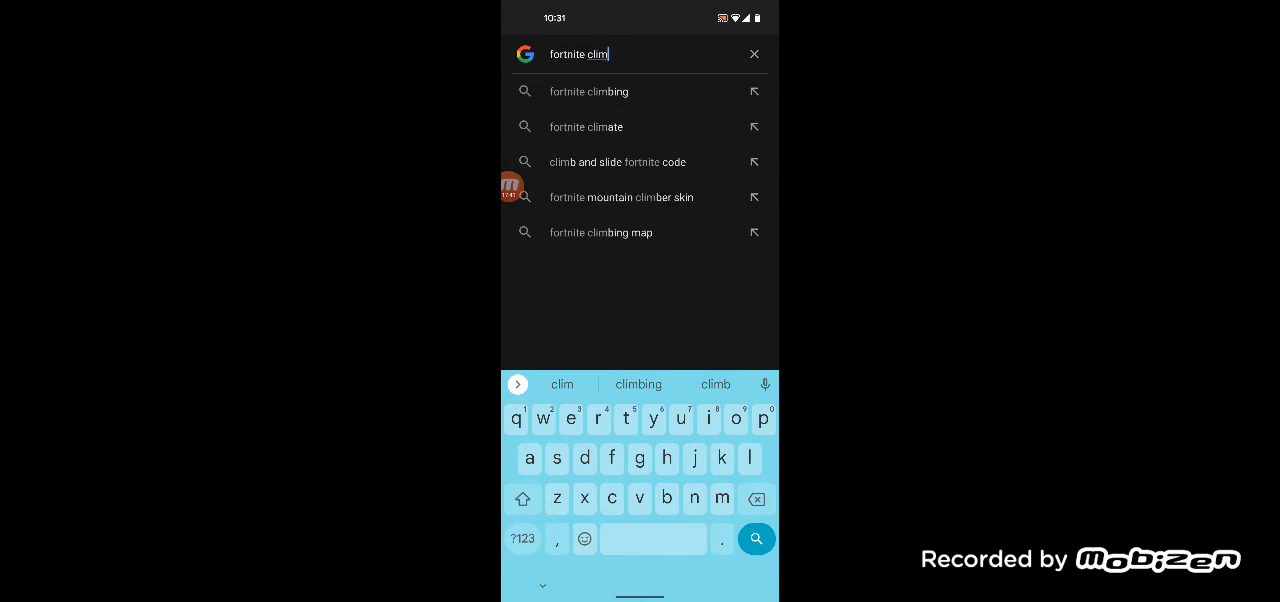
left_click(589, 91)
type("fo")
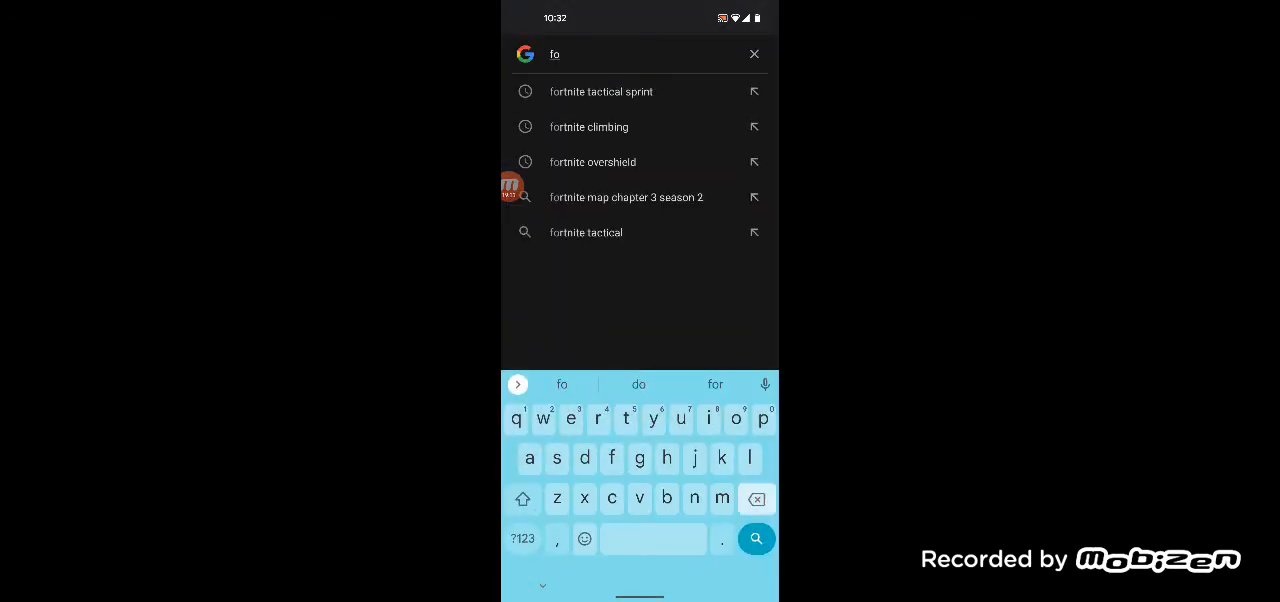
left_click(756, 498)
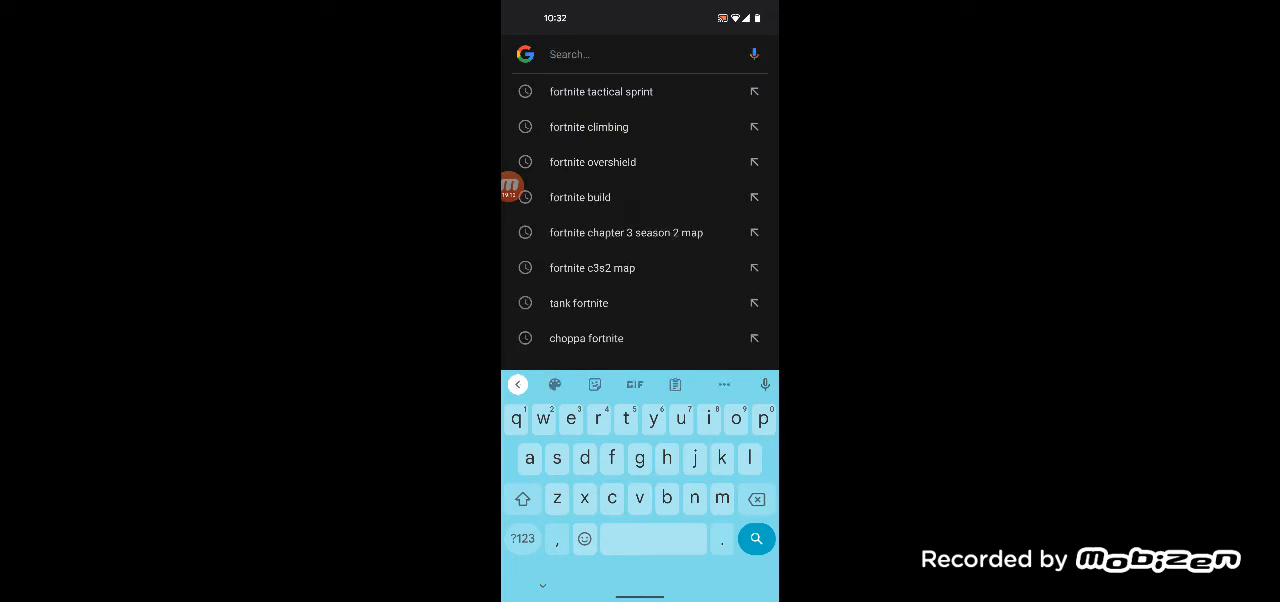
type("c3s")
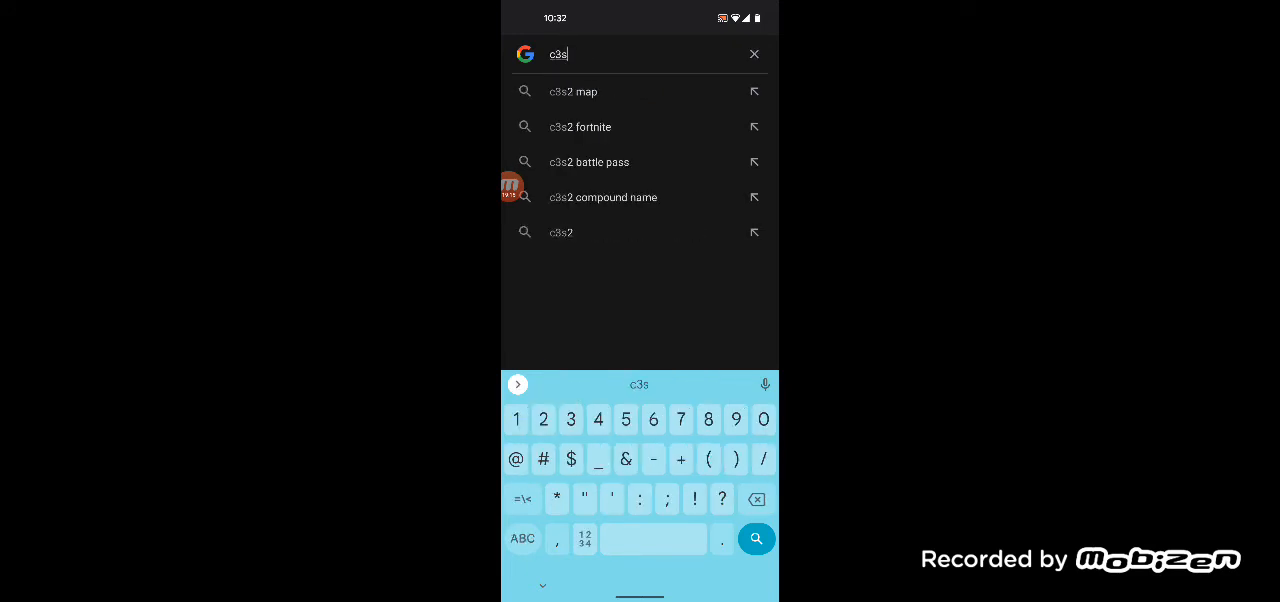
- Pick the 'c3s2 battle pass' suggestion and scroll down through its image results
left_click(588, 162)
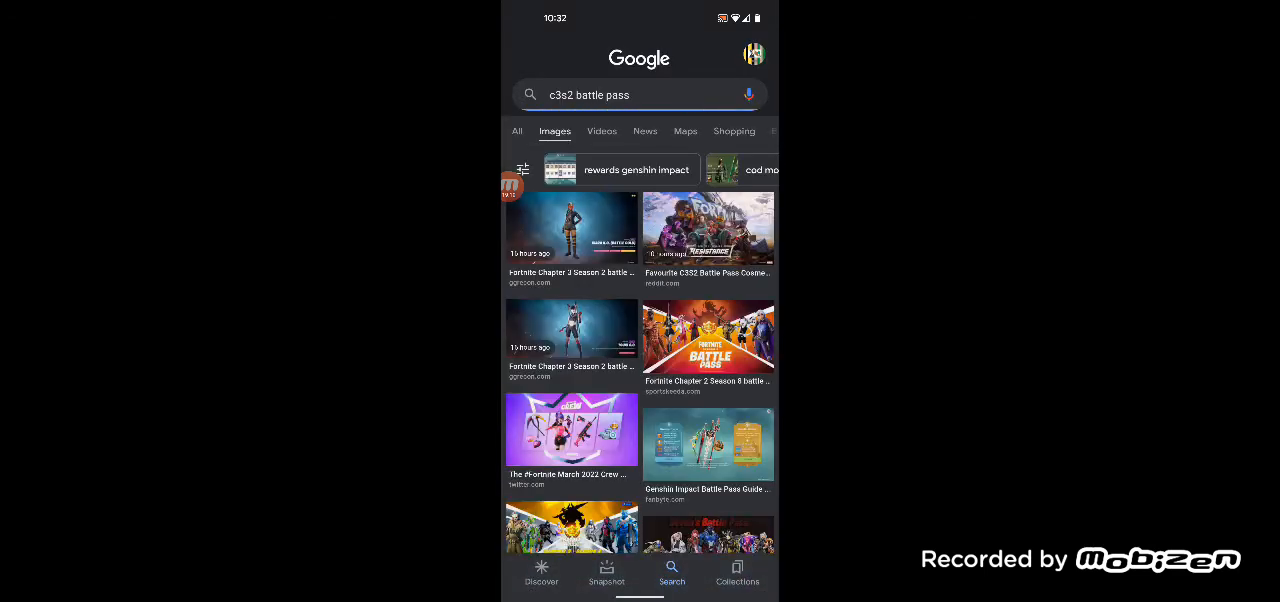
scroll("down", 3)
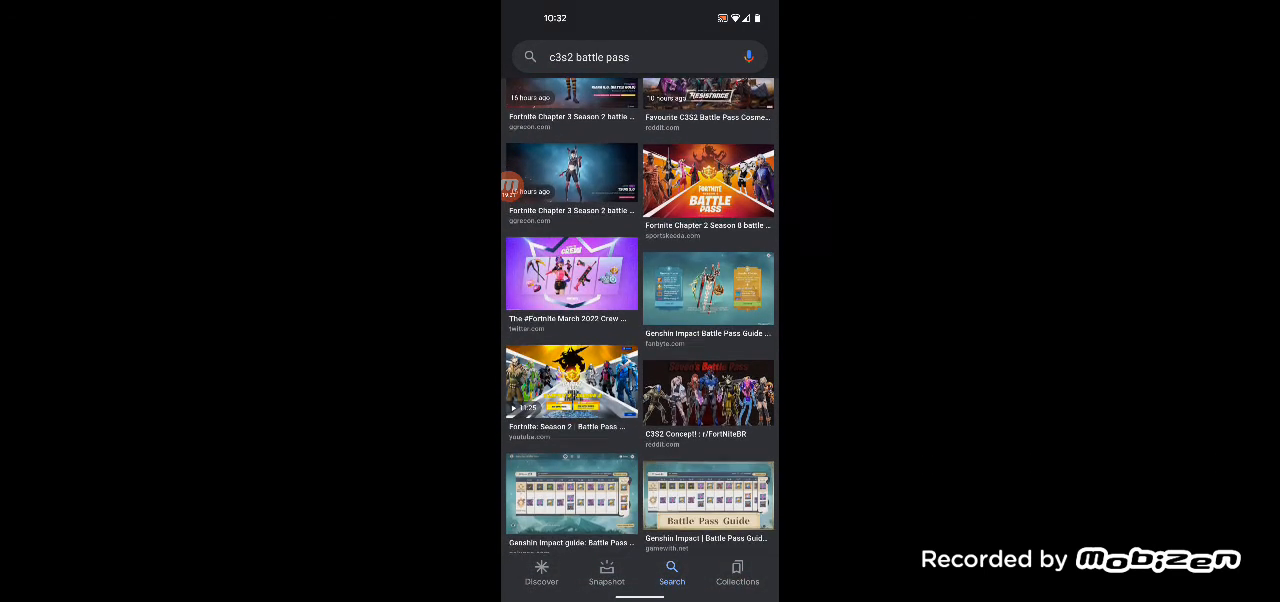
scroll("down", 3)
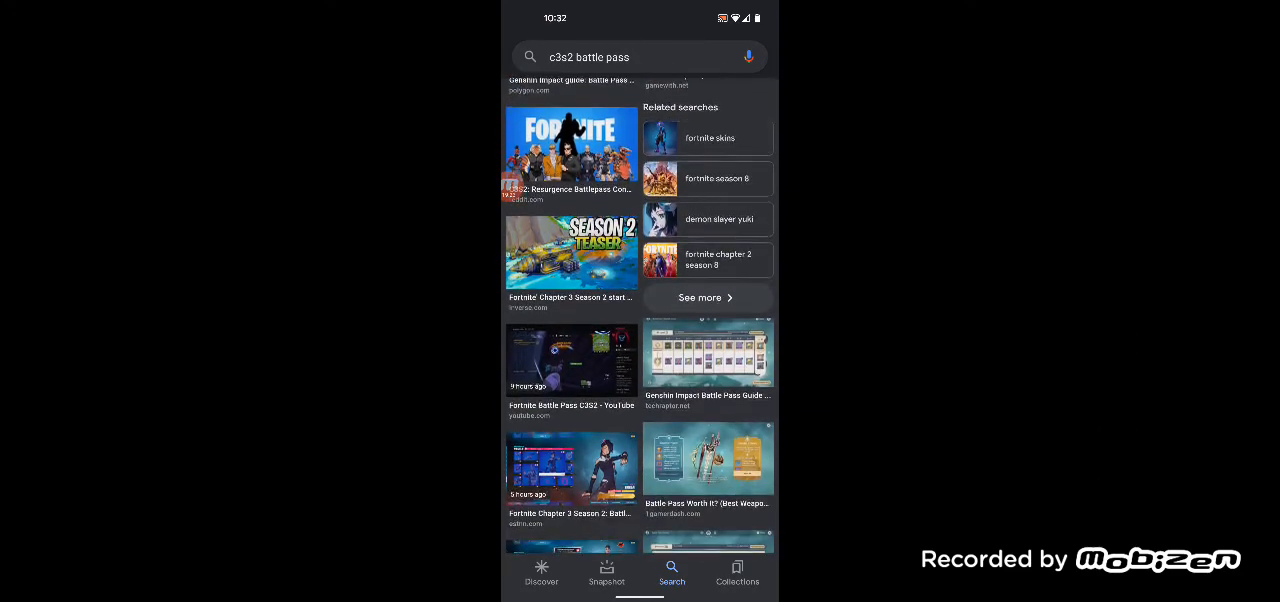
scroll("down", 3)
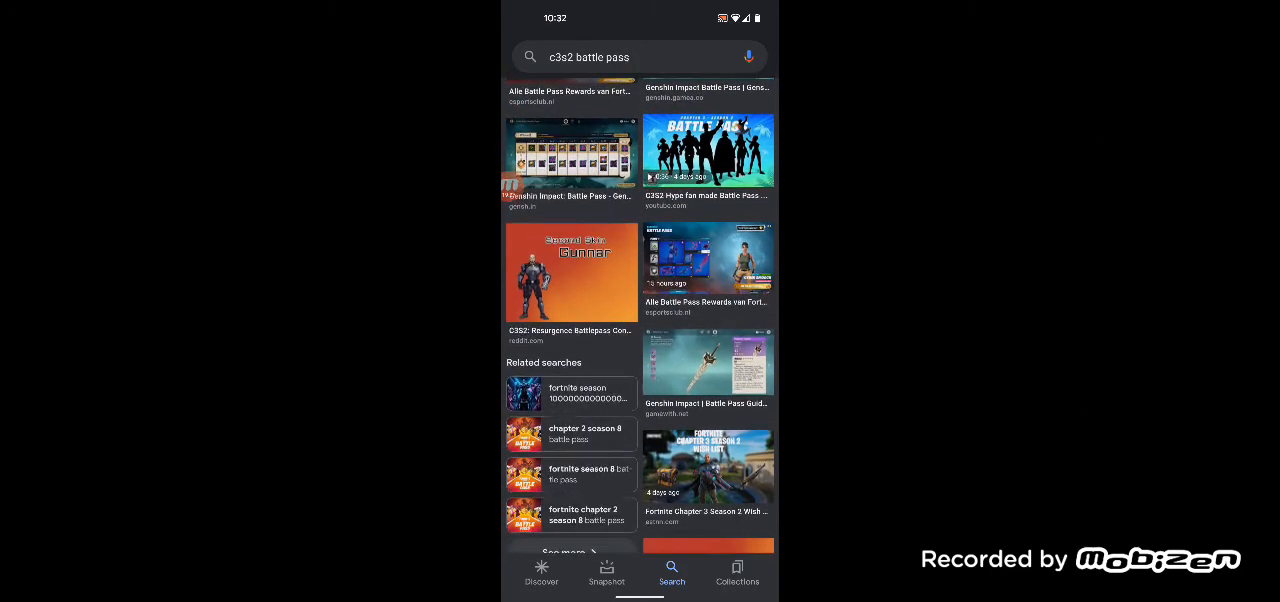
scroll("down", 3)
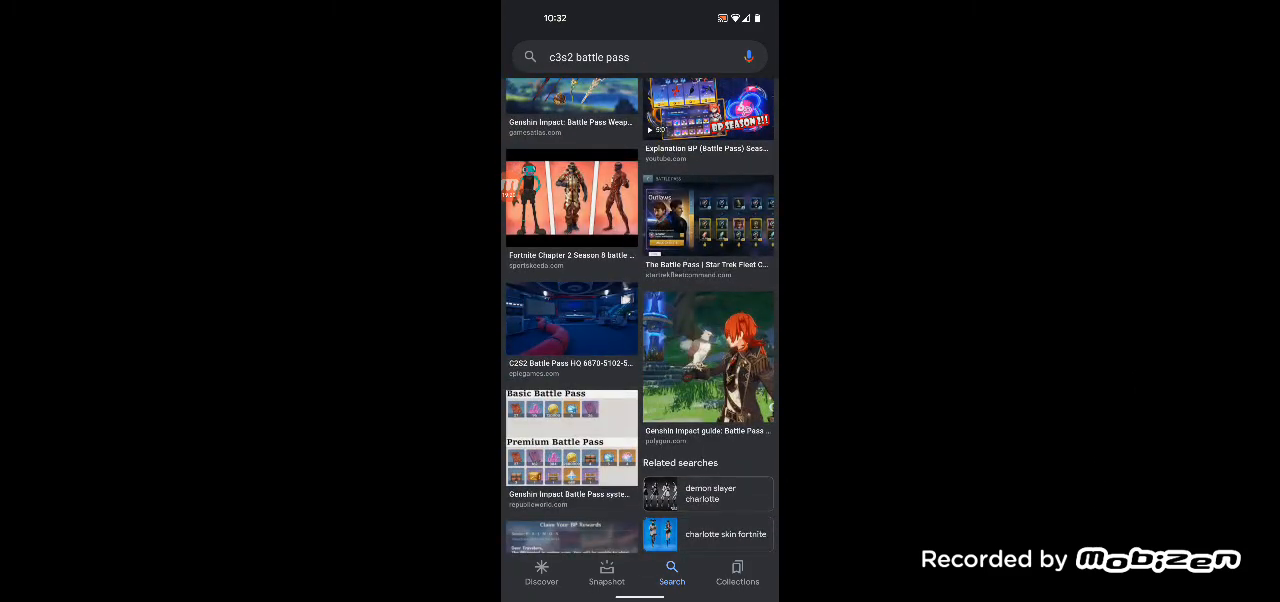
scroll("down", 3)
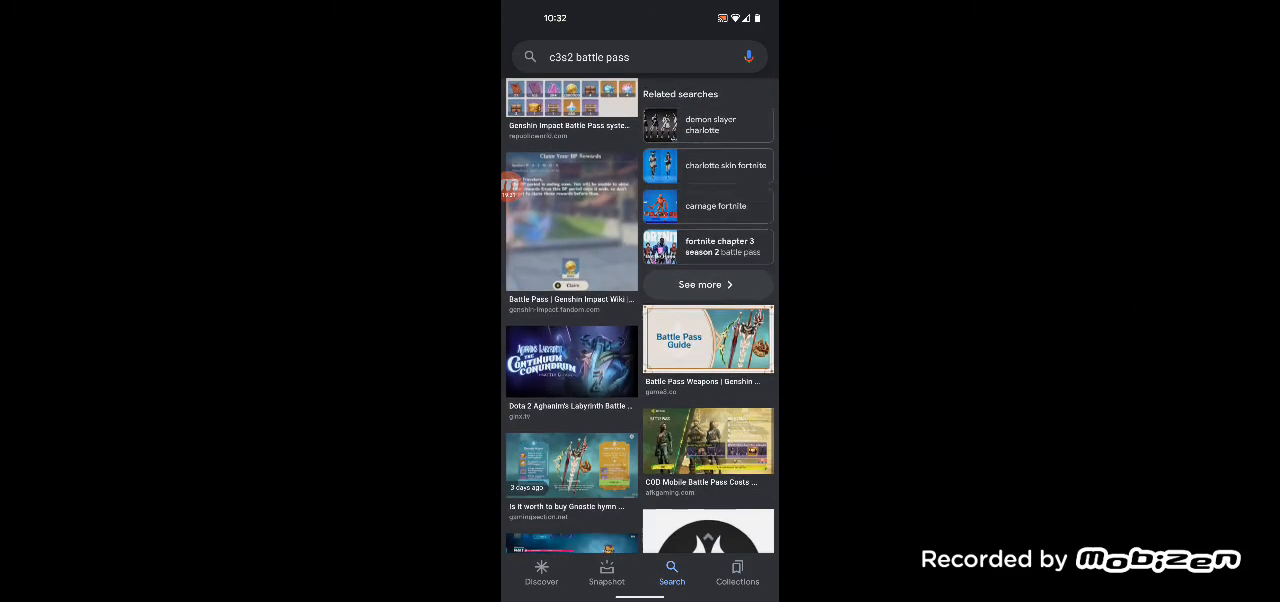
scroll("down", 3)
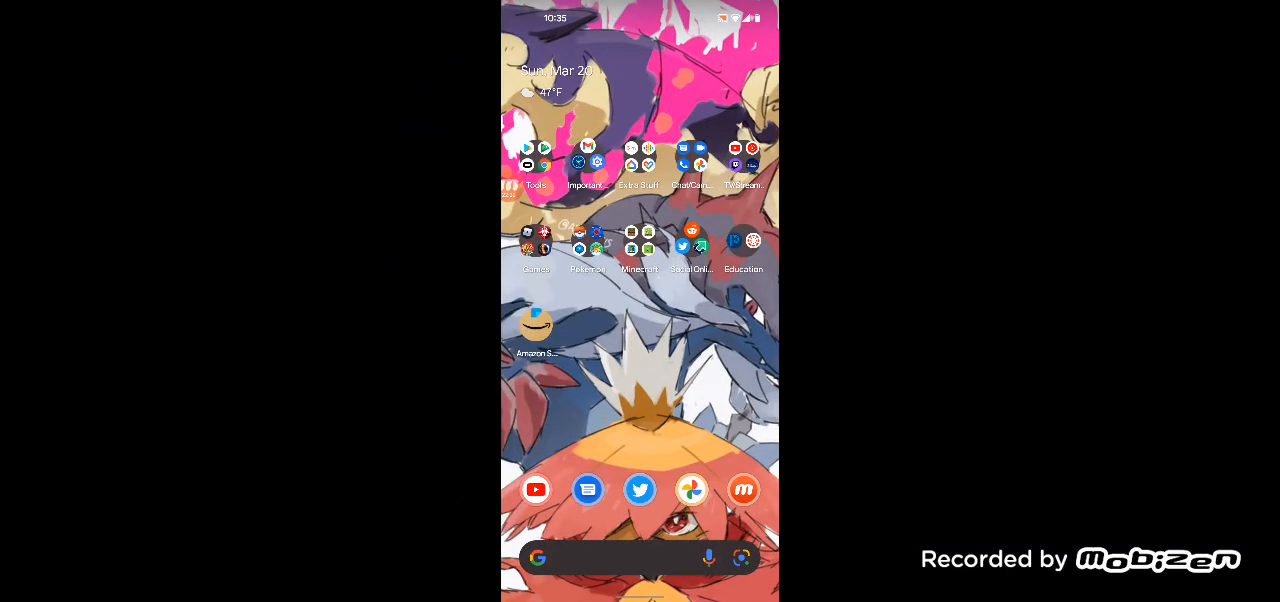
- Open Google, show 'klombo' image results, and preview the Klombo dinosaur locations image
left_click(640, 557)
type("klombo")
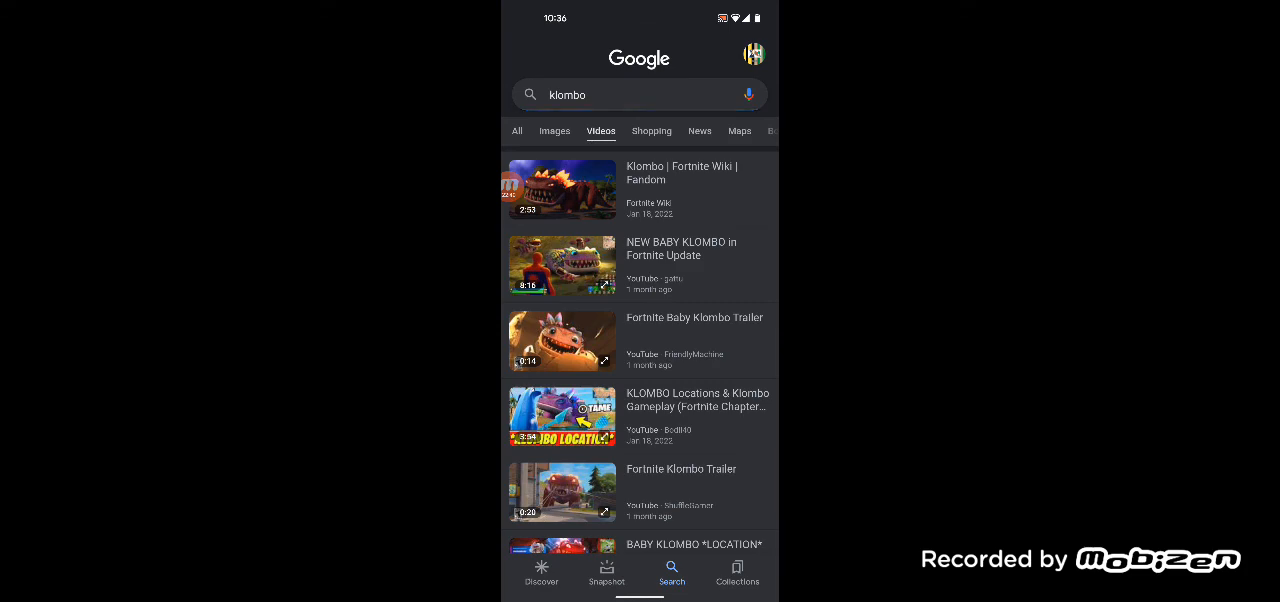
left_click(554, 131)
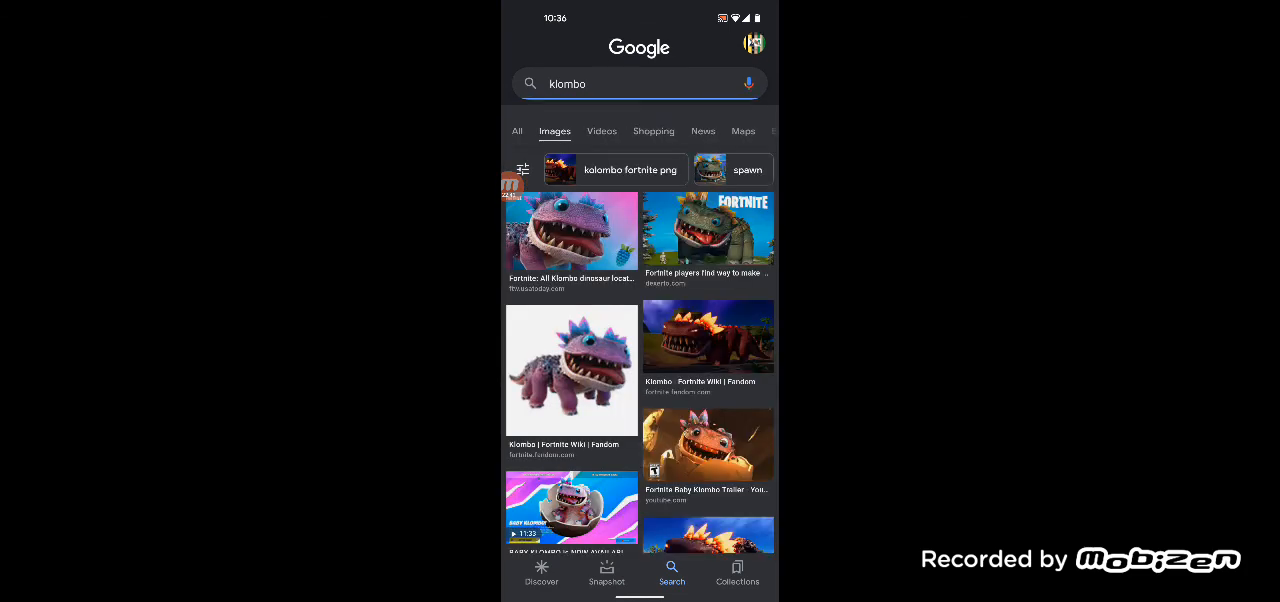
left_click(571, 230)
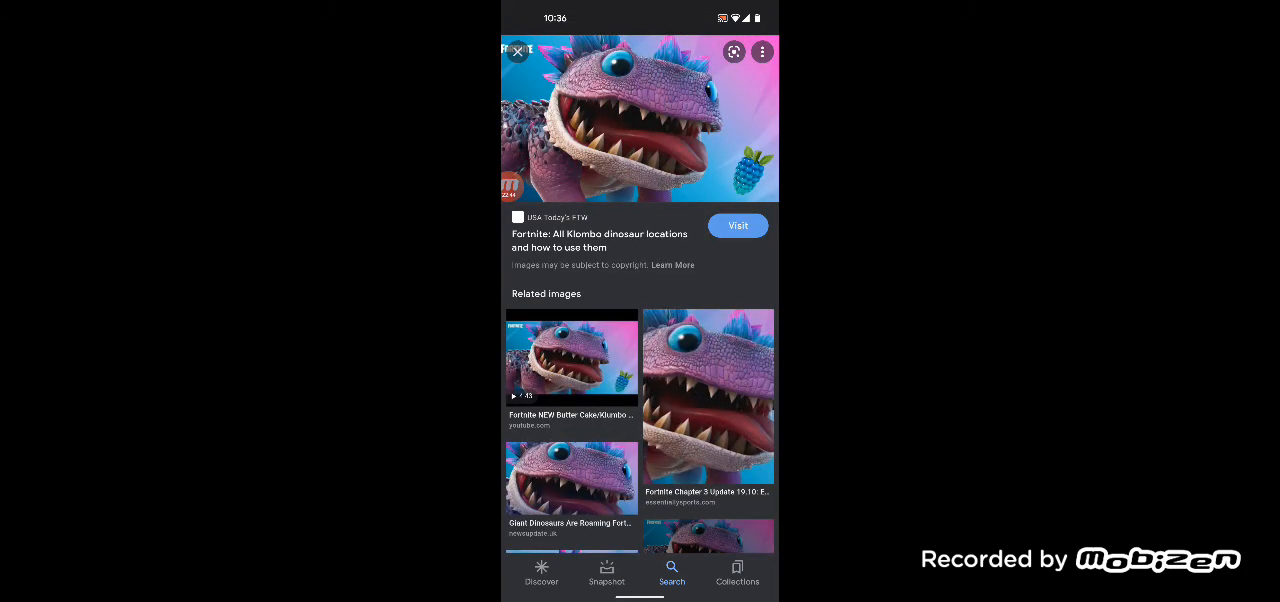